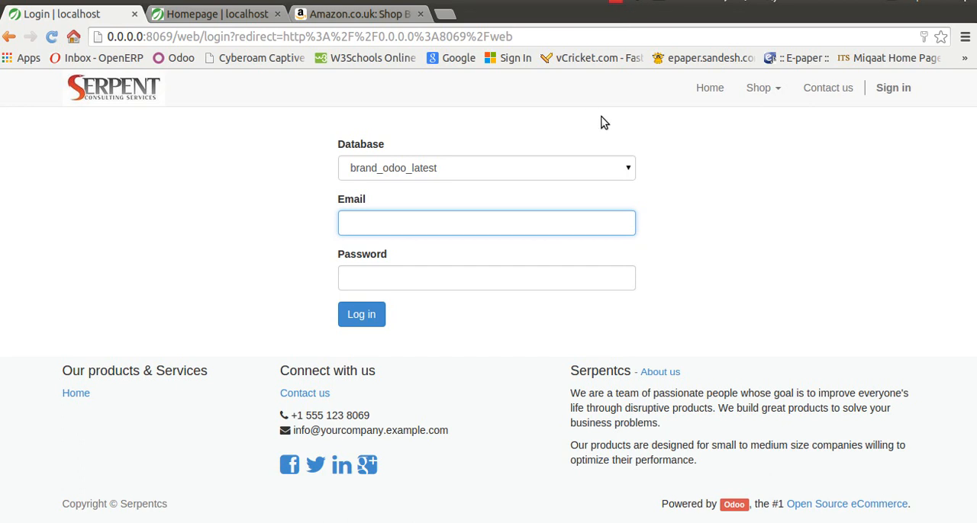
Browse Amazon's Shop by Brand clothing logos and open one brand's page as reference
left_click(486, 223)
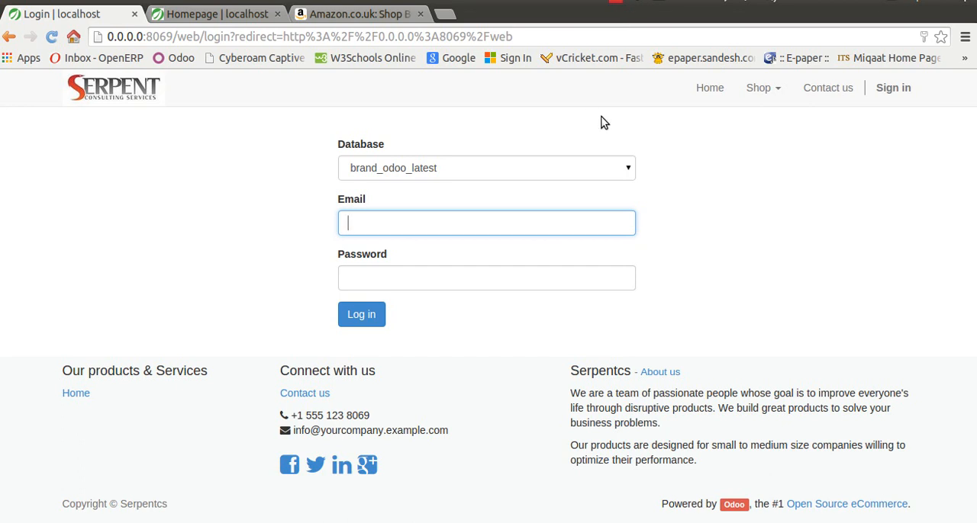
mouse_move(583, 122)
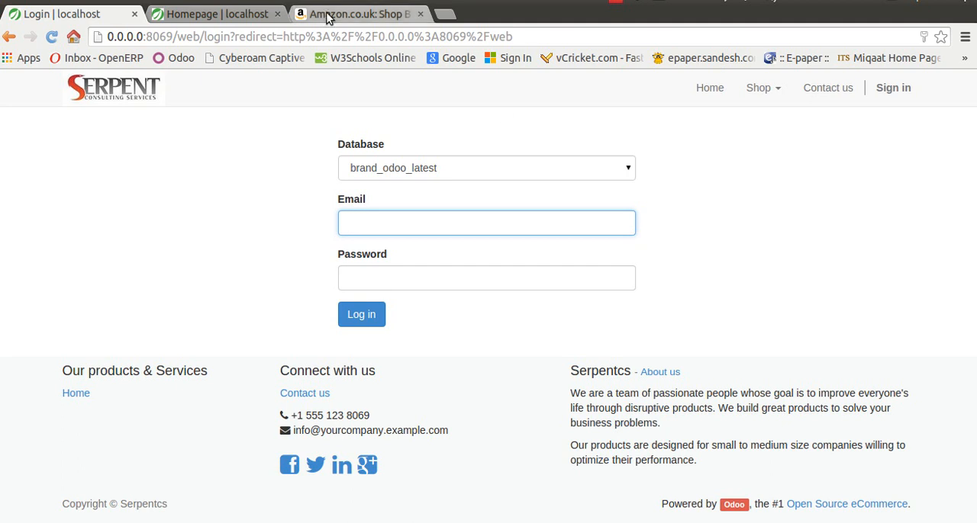
left_click(354, 14)
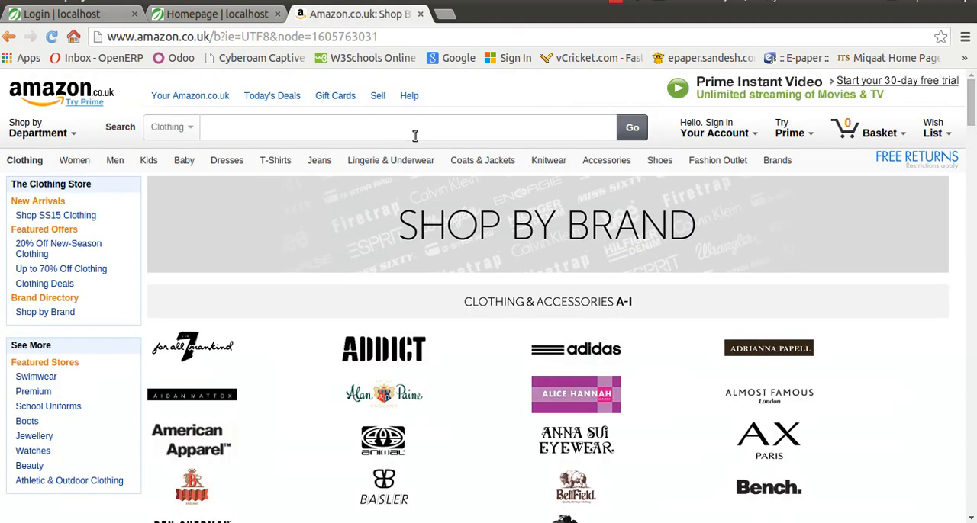
mouse_move(492, 104)
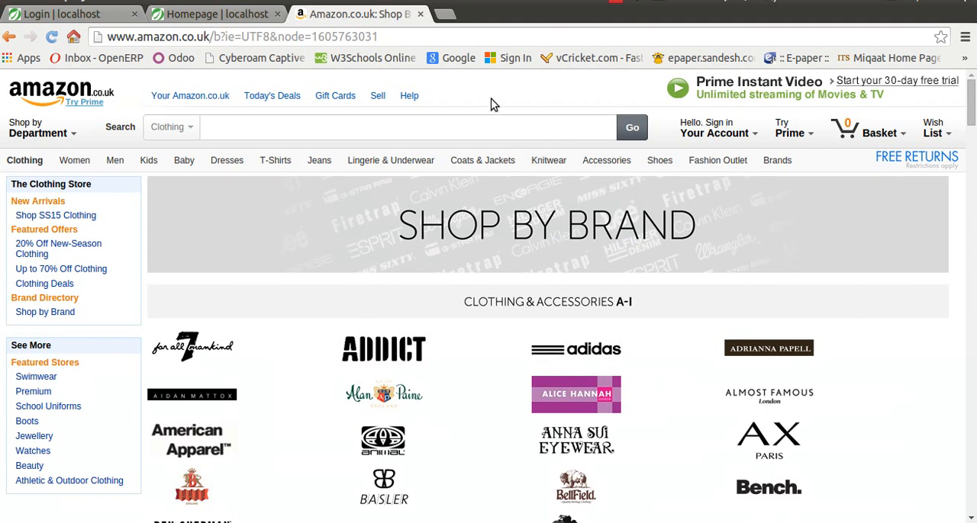
mouse_move(491, 93)
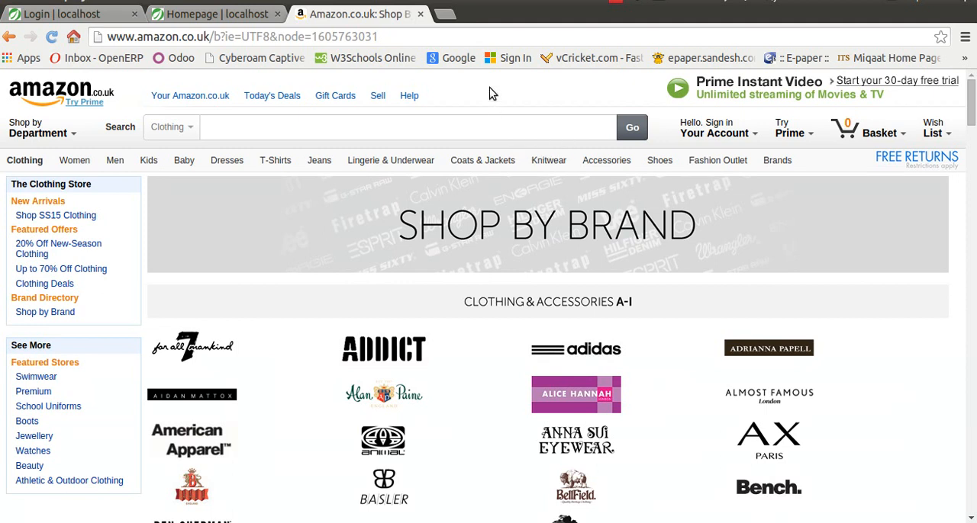
mouse_move(690, 232)
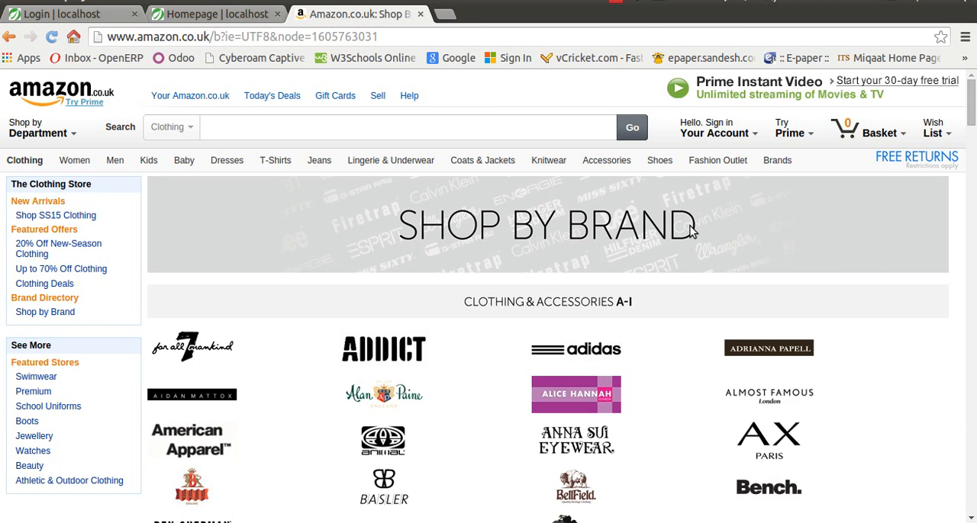
scroll("down", 3)
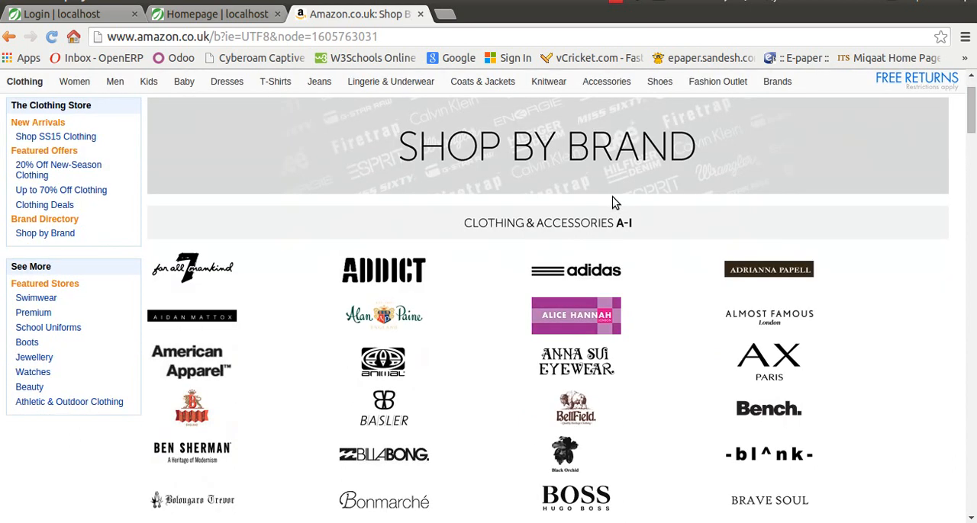
scroll("down", 3)
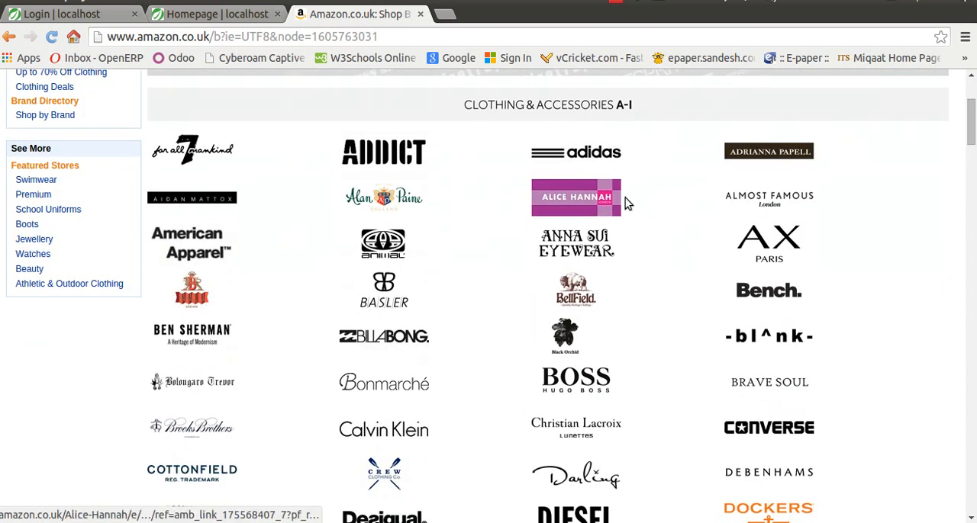
mouse_move(383, 243)
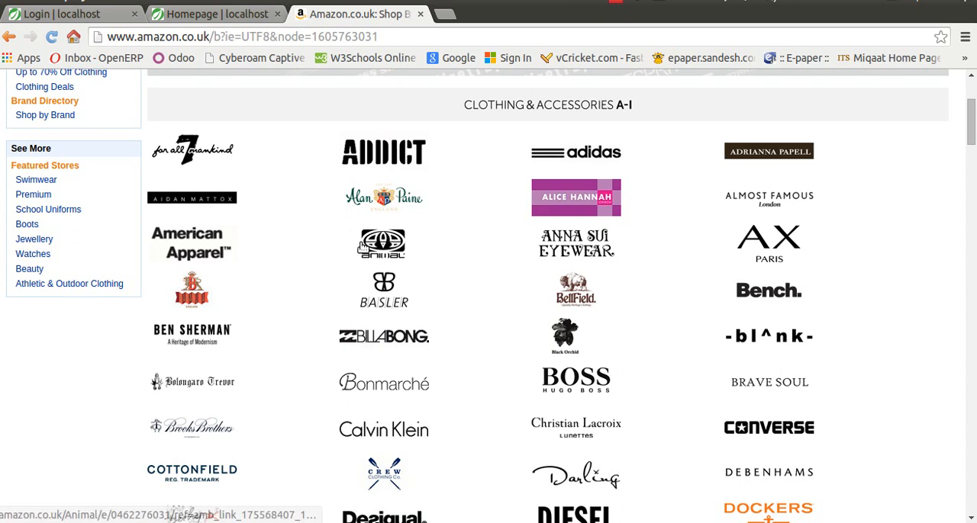
left_click(383, 153)
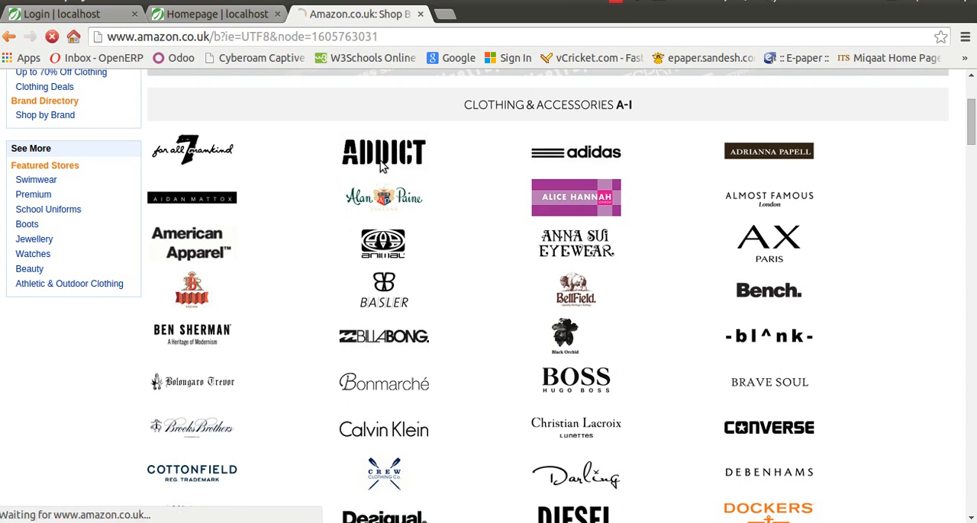
left_click(383, 153)
type("a")
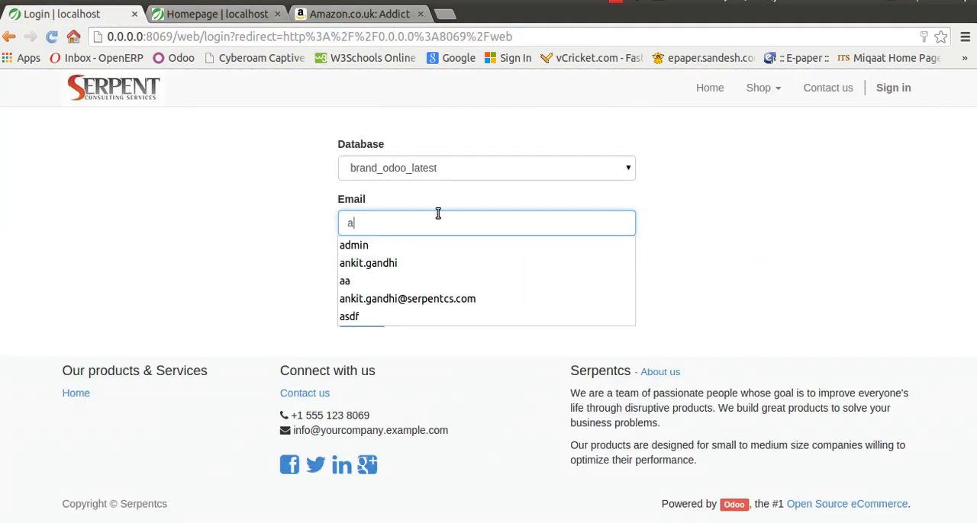
Log in to the brand_odoo_latest database with admin as the email
left_click(355, 244)
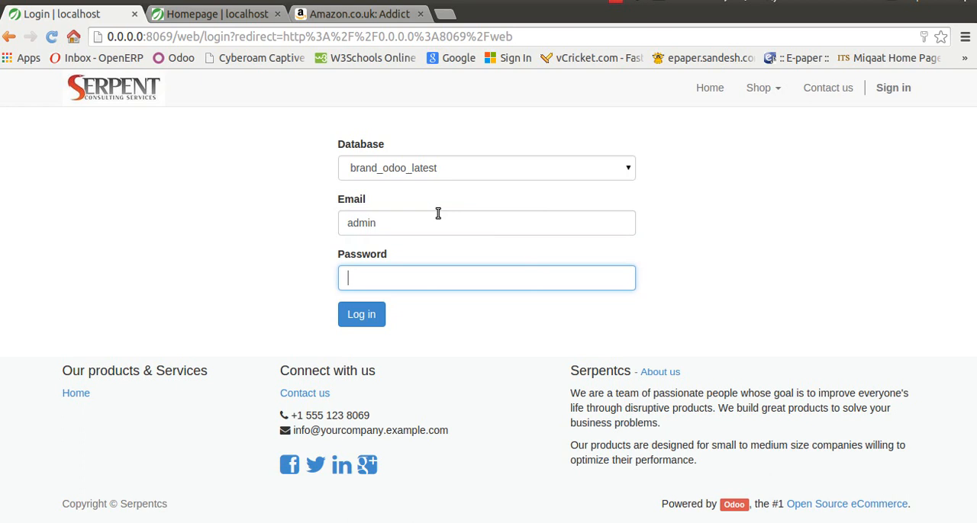
left_click(361, 314)
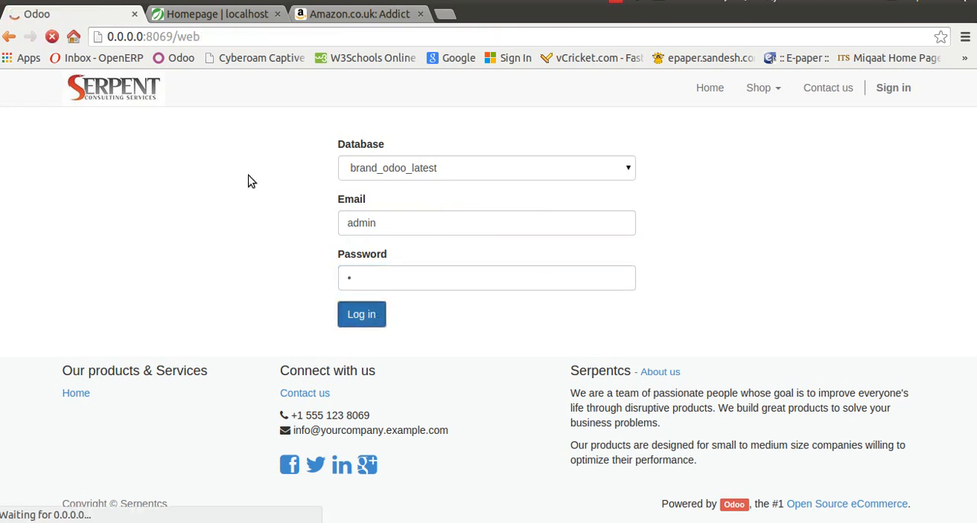
left_click(360, 315)
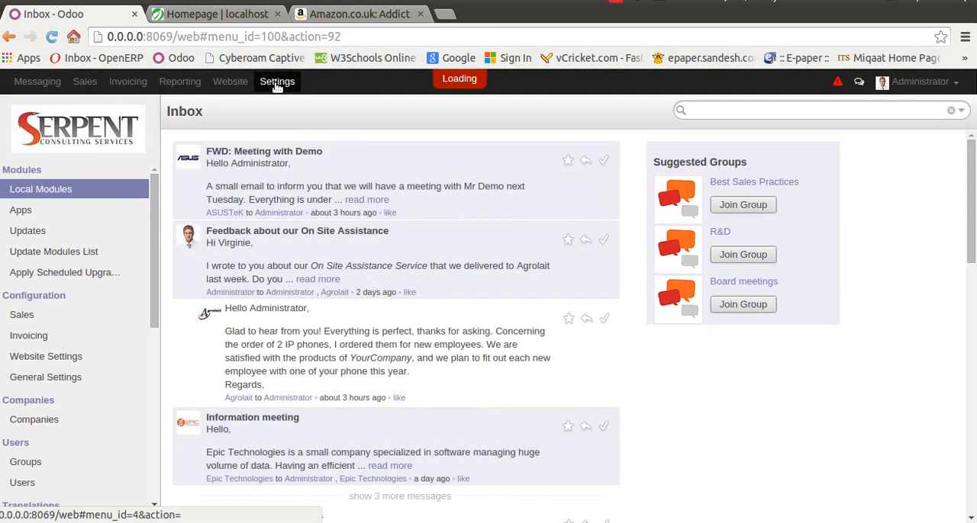
Filter Local Modules by 'brand' without the Apps-only filter to show both brand modules installed
left_click(40, 189)
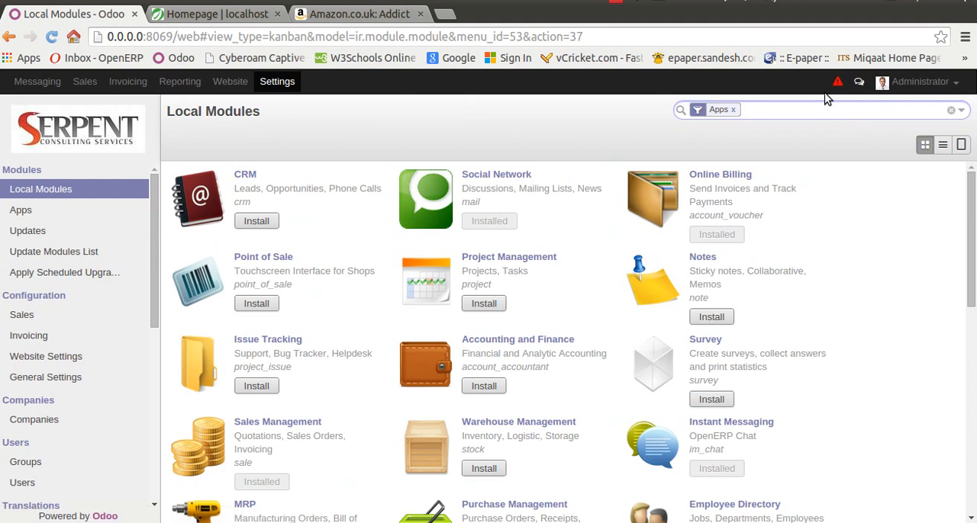
type("barnd")
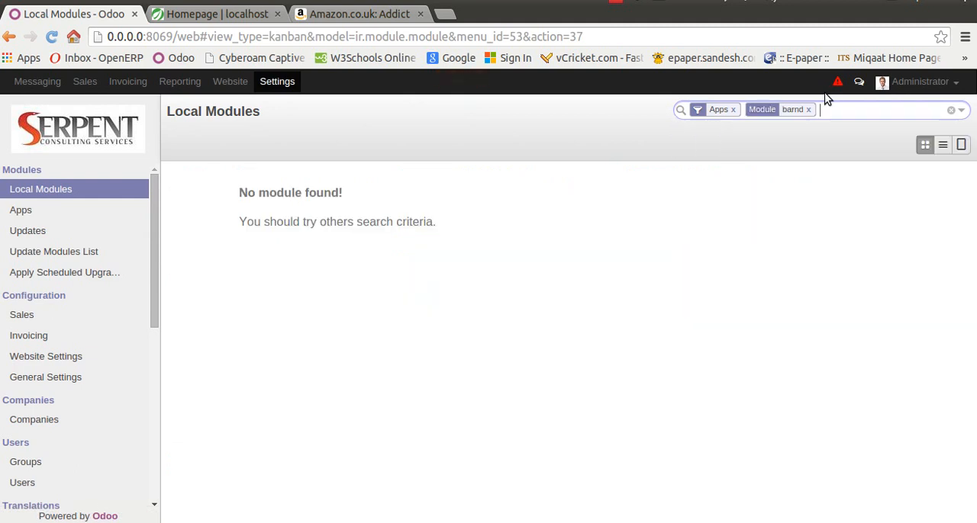
left_click(732, 110)
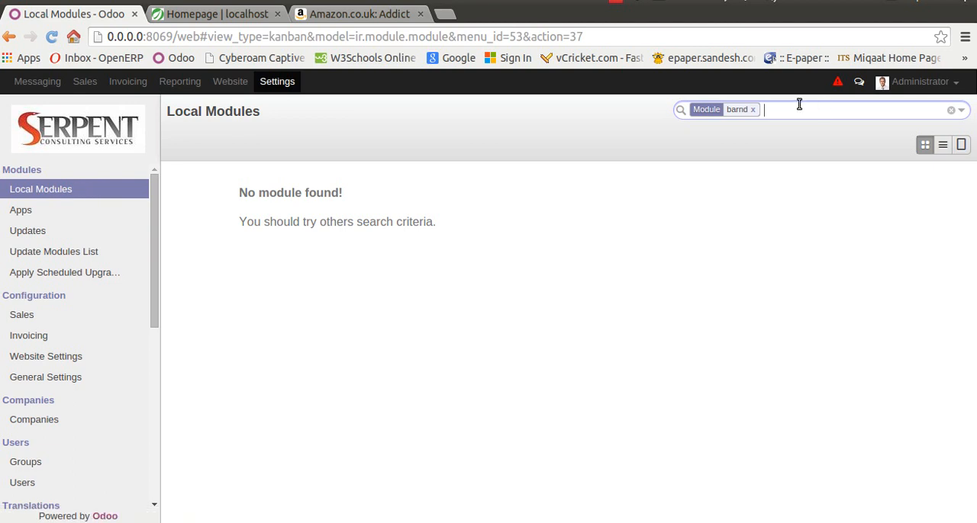
type("bra")
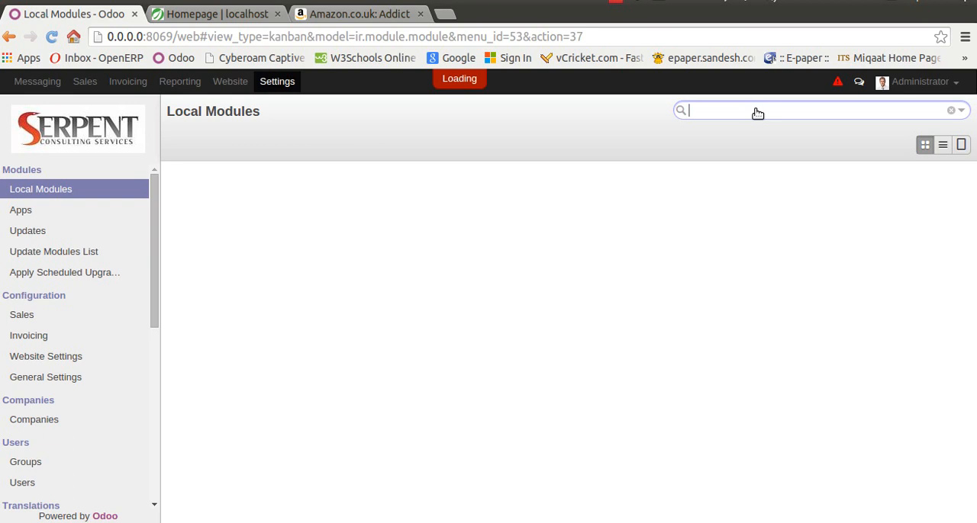
type("brand")
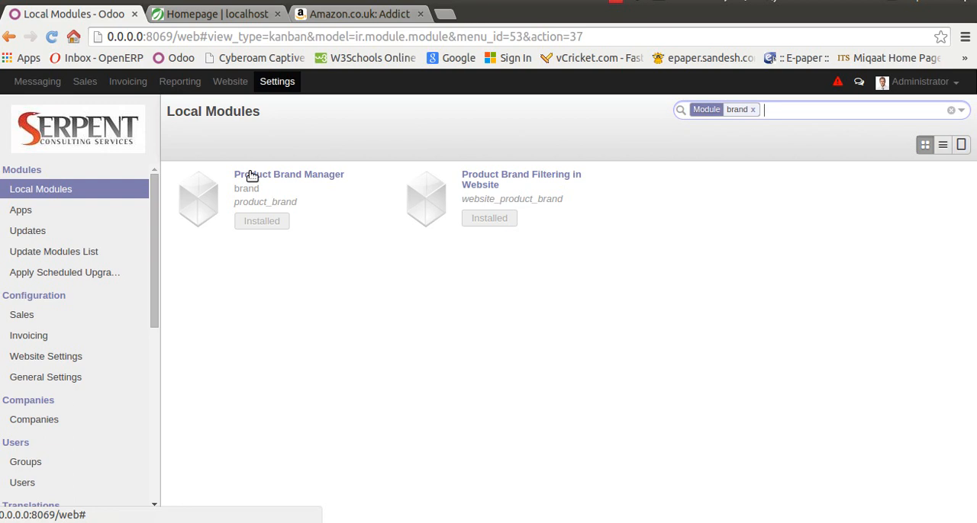
mouse_move(510, 180)
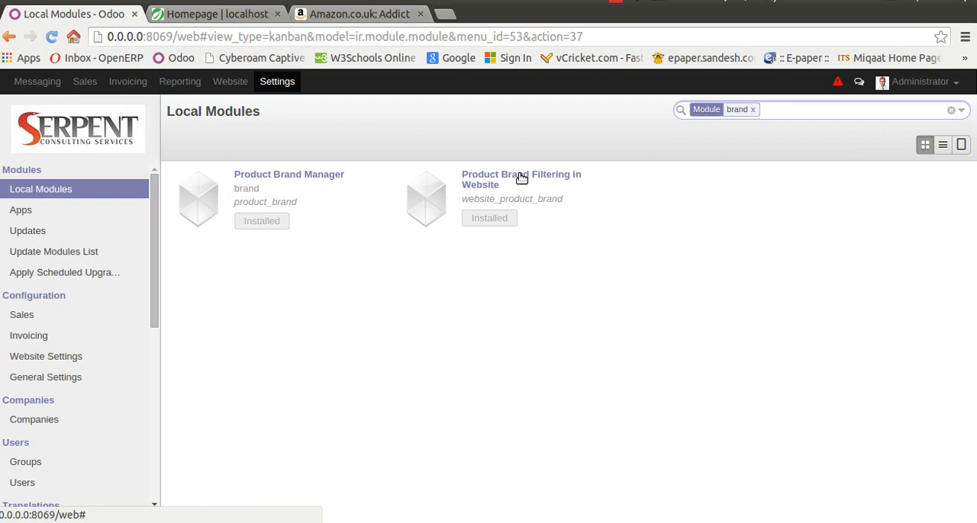
Review the Product Brand Filtering in Website and Product Brand Manager module records
left_click(522, 180)
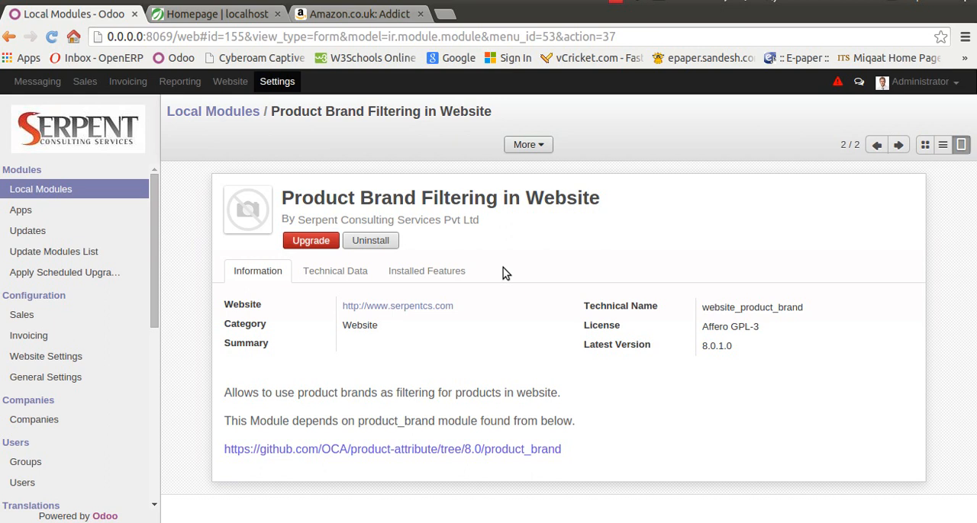
mouse_move(375, 112)
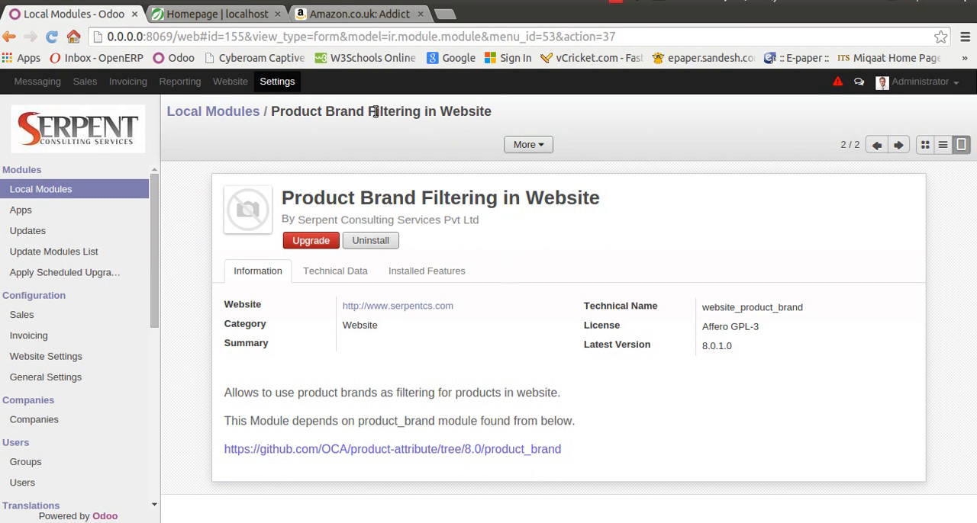
mouse_move(374, 21)
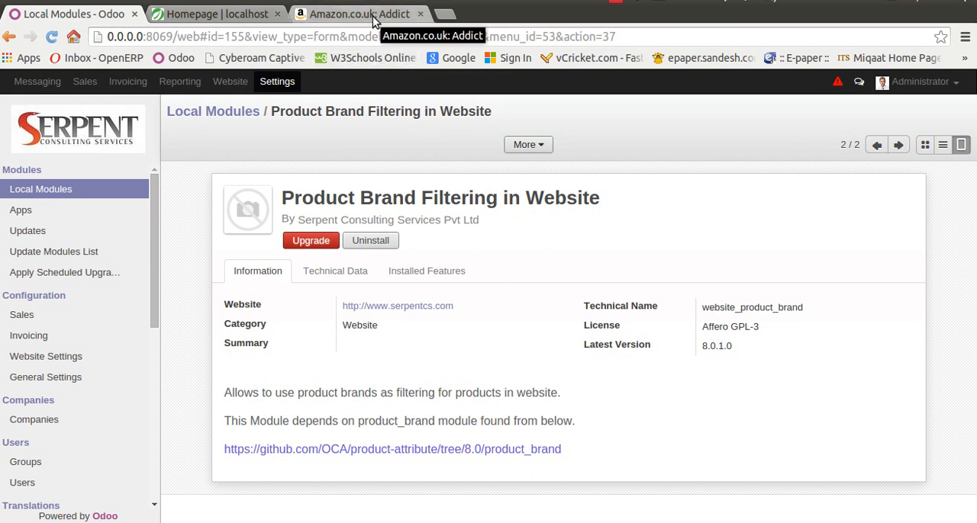
mouse_move(588, 275)
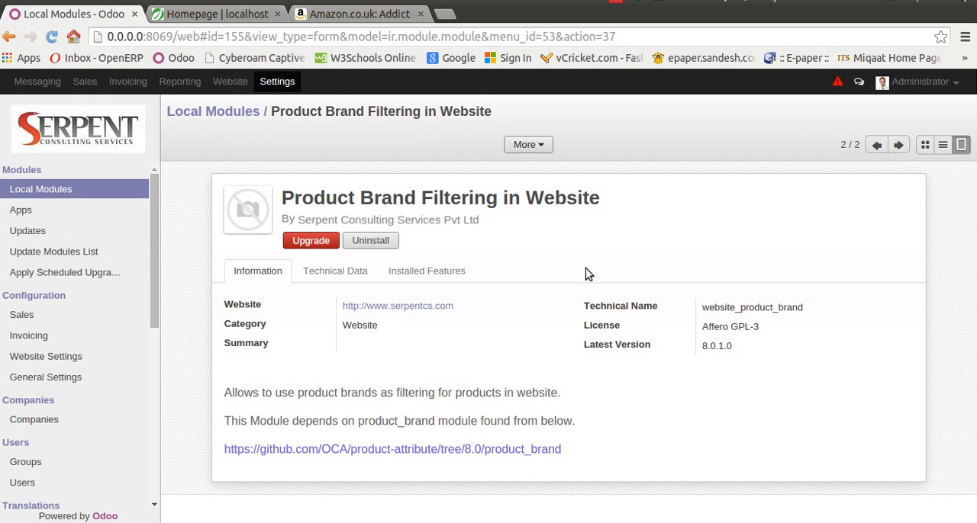
mouse_move(232, 201)
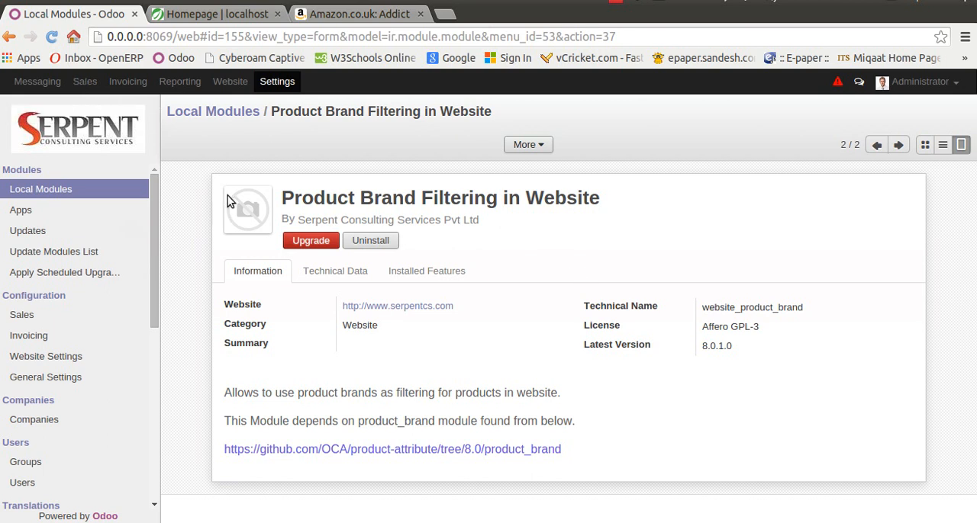
left_click(876, 144)
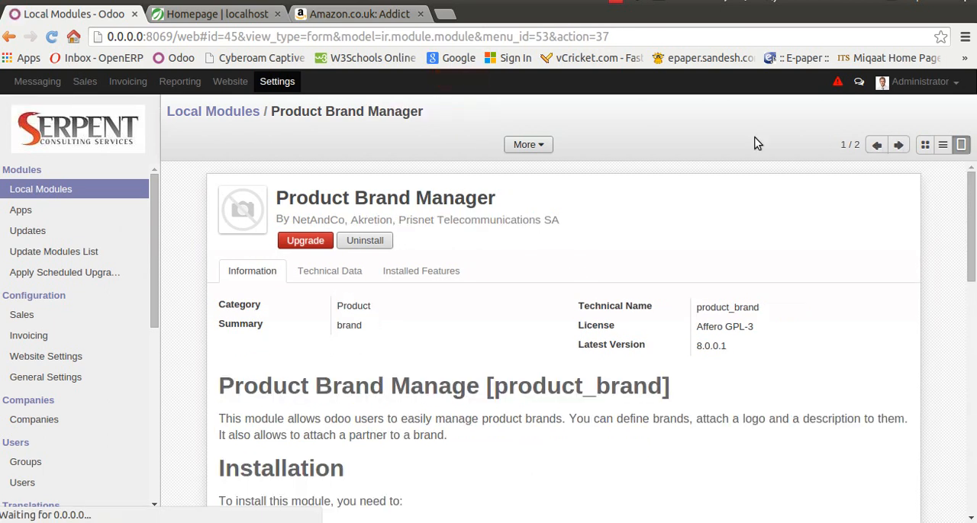
Start a new brand record from Sales > Configuration > Manage Brands
left_click(84, 82)
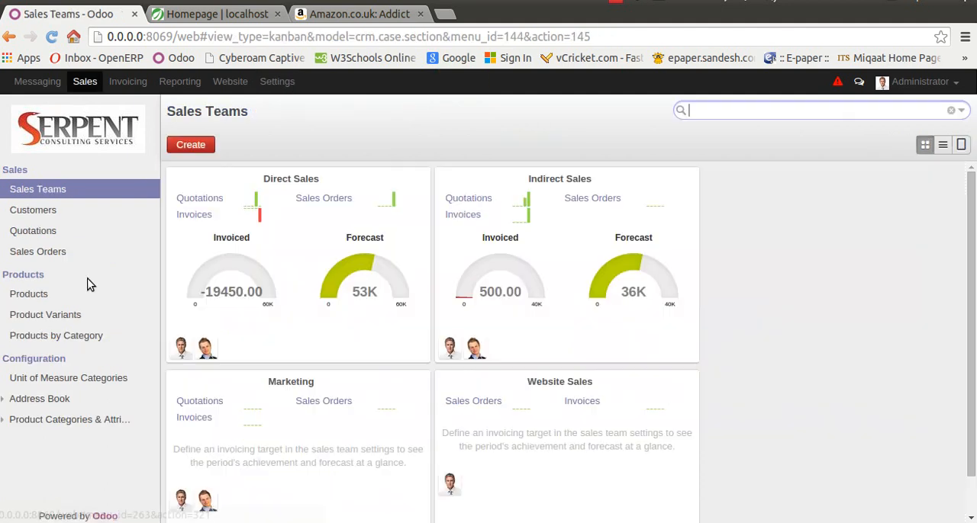
left_click(69, 418)
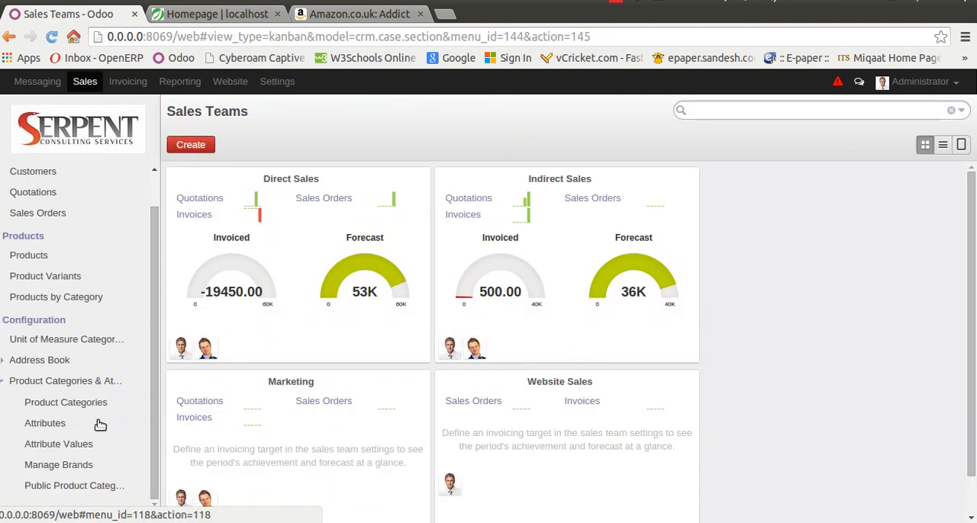
left_click(58, 464)
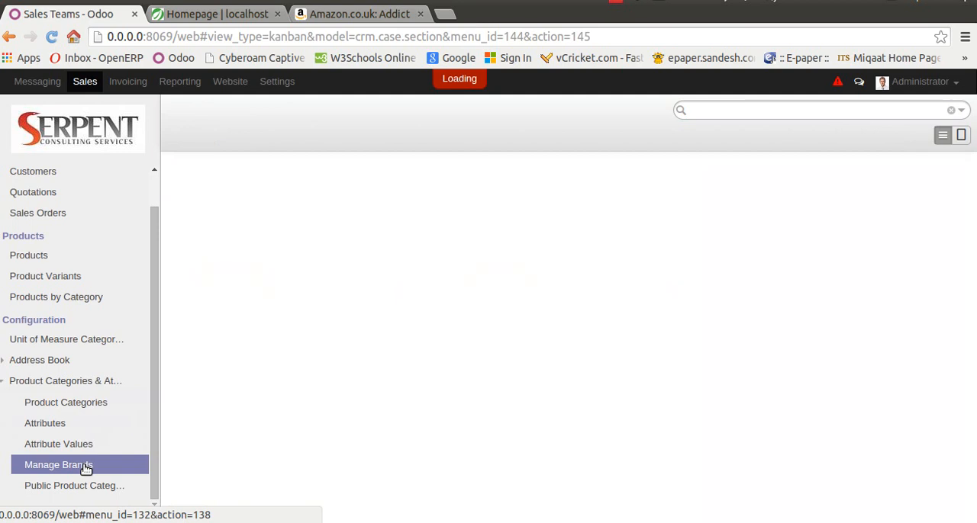
left_click(58, 463)
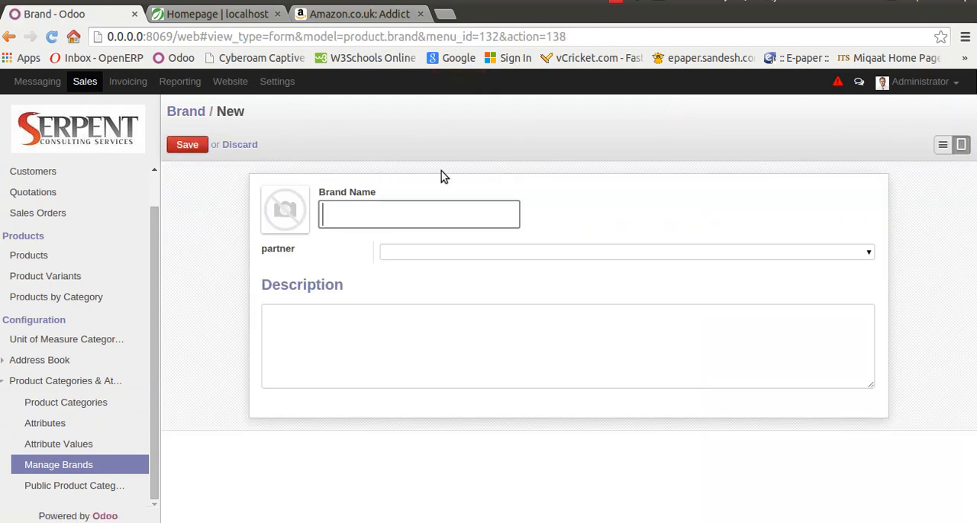
Name the brand Apple with the description 'Steve All around'
type("Apple")
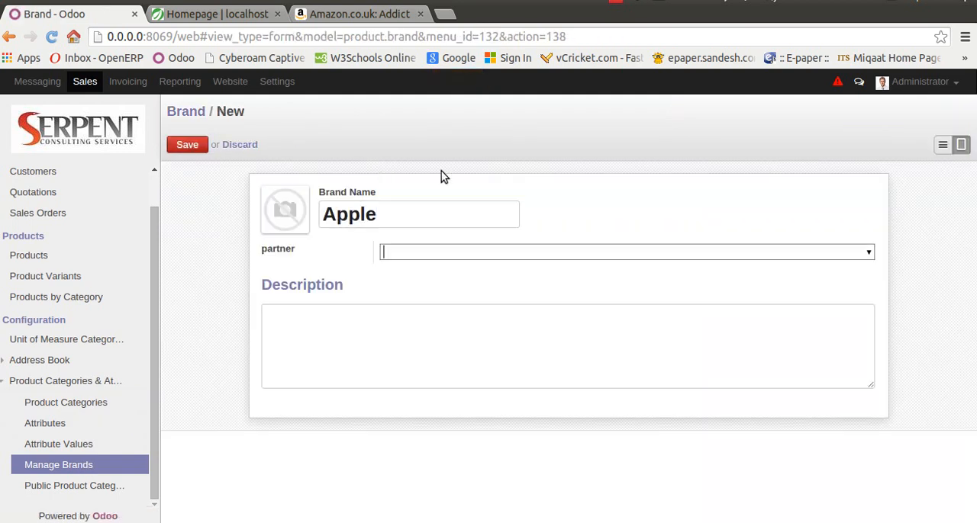
left_click(423, 317)
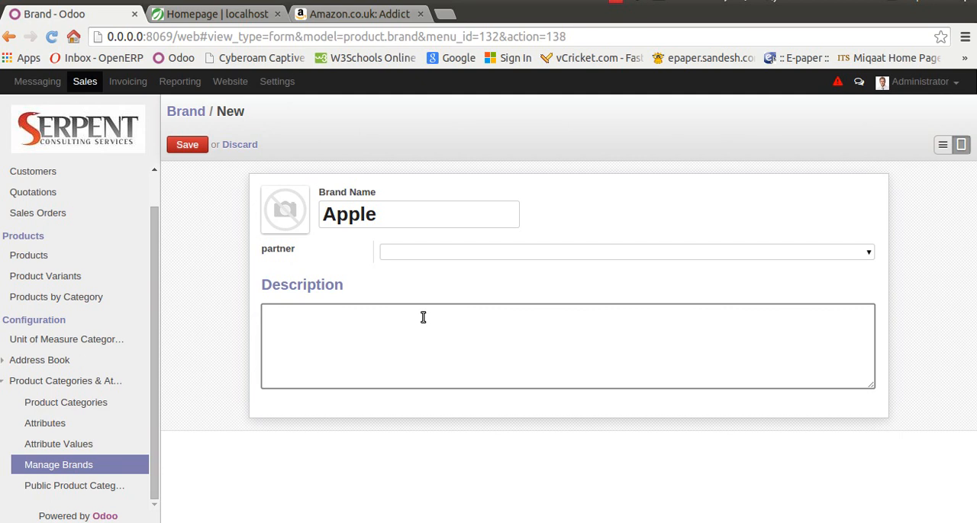
type("Steve")
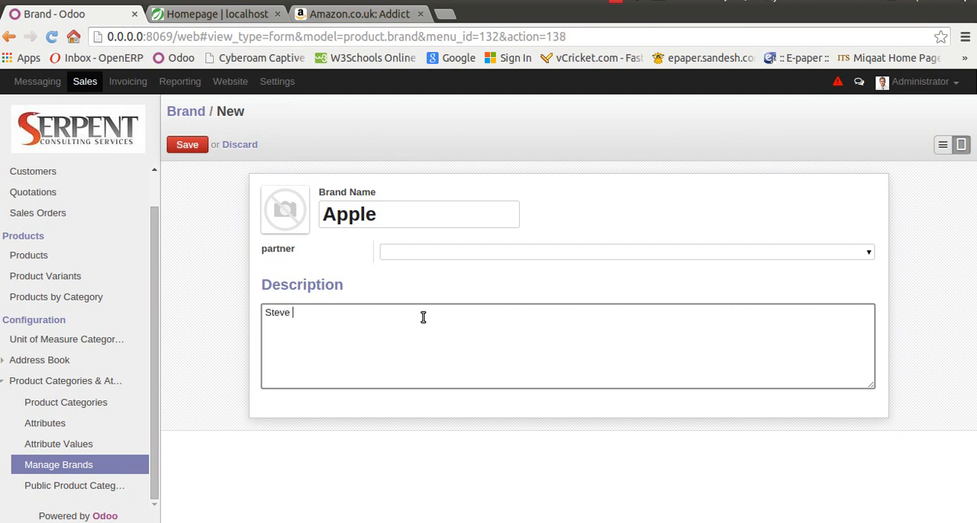
type("All around")
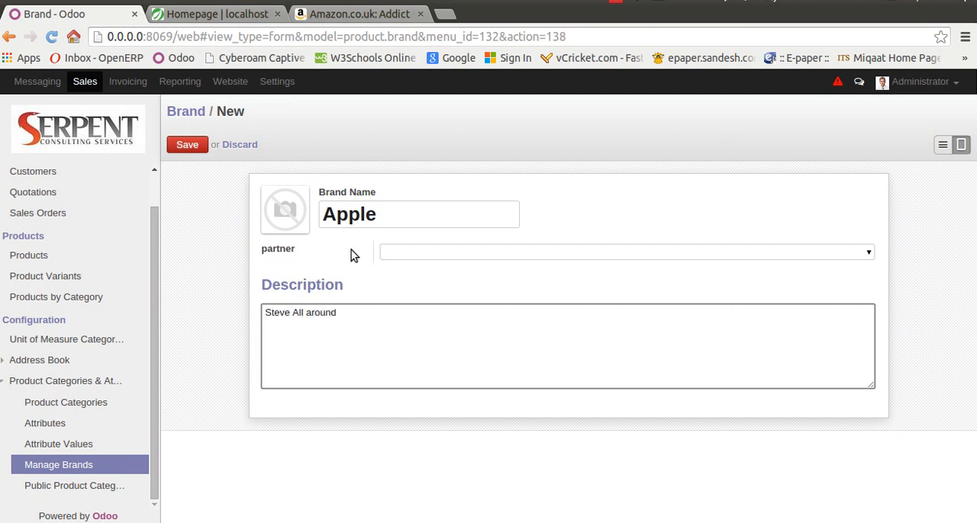
Upload the Apple logo as the brand image and save the Apple brand
left_click(284, 209)
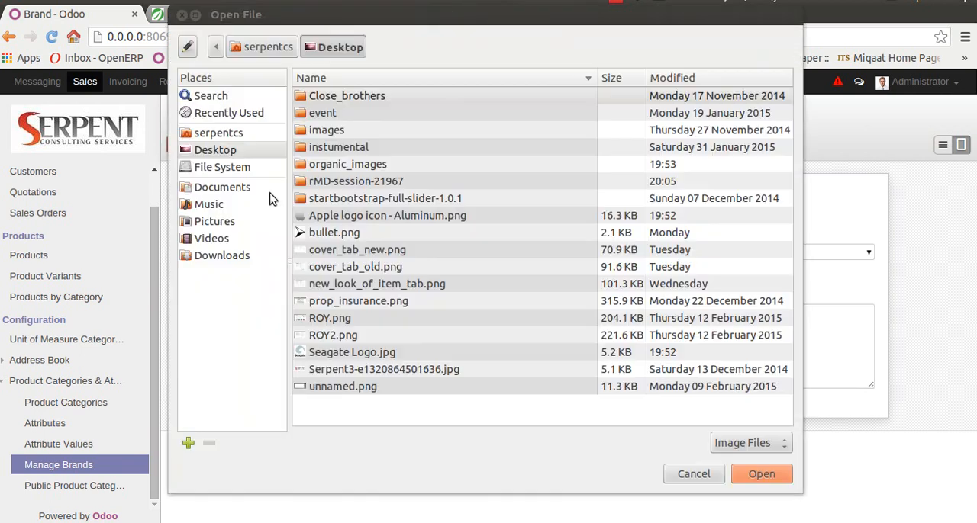
left_click(388, 216)
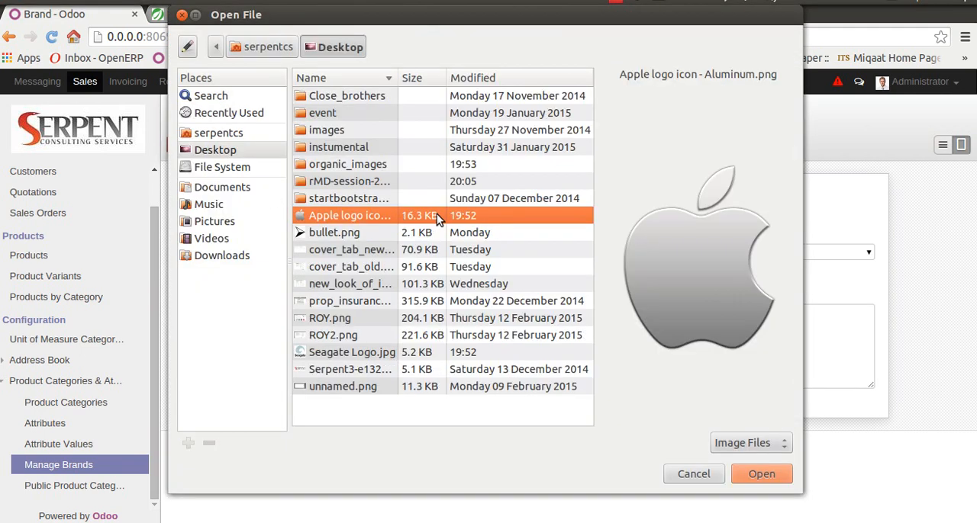
left_click(760, 473)
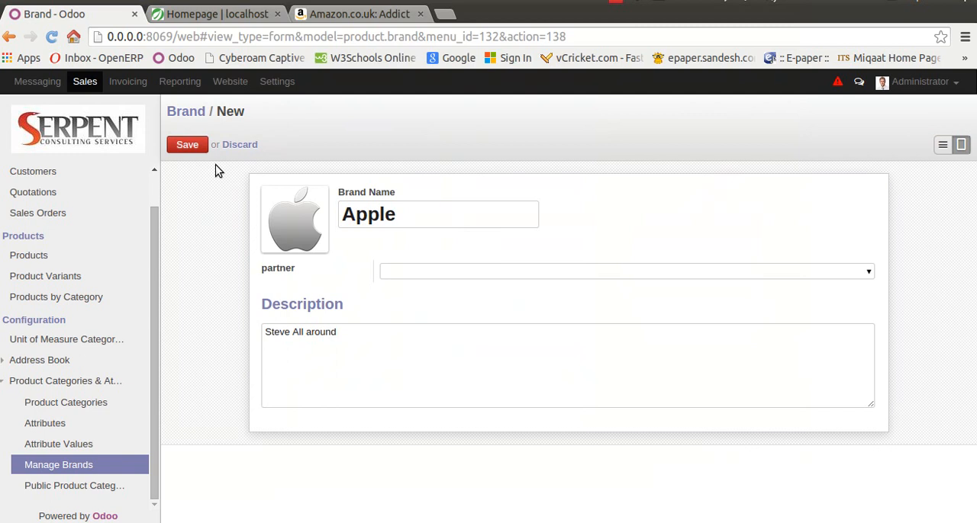
left_click(238, 143)
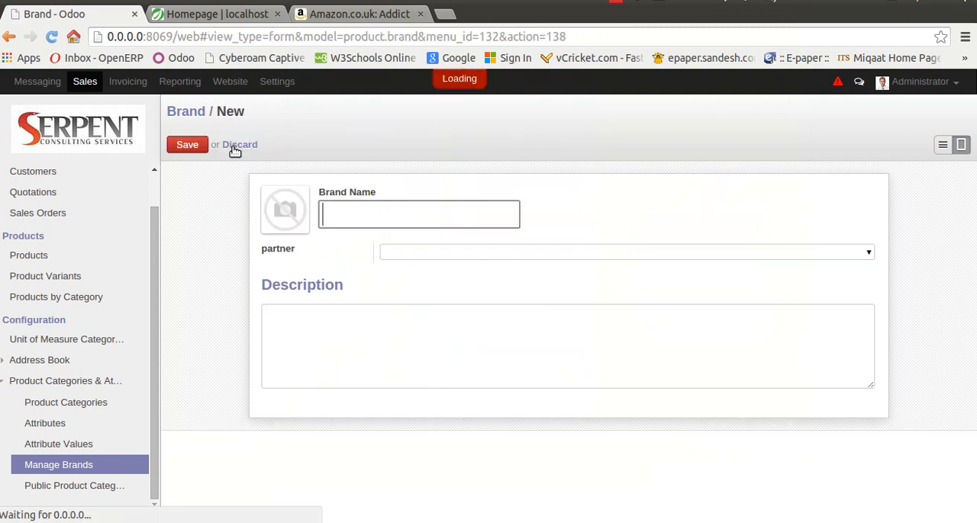
Name the brand Seagate with the description 'H/w provider'
type("Seagate")
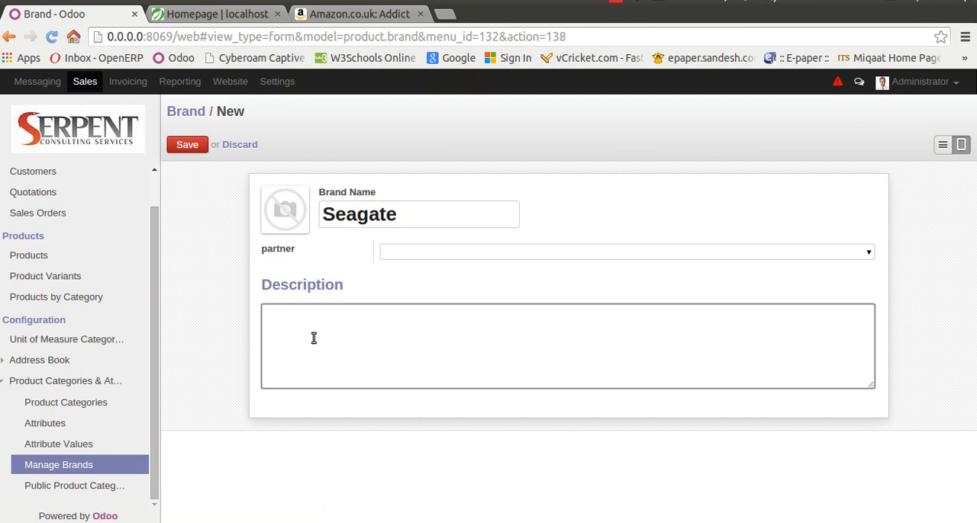
type("H/w pro")
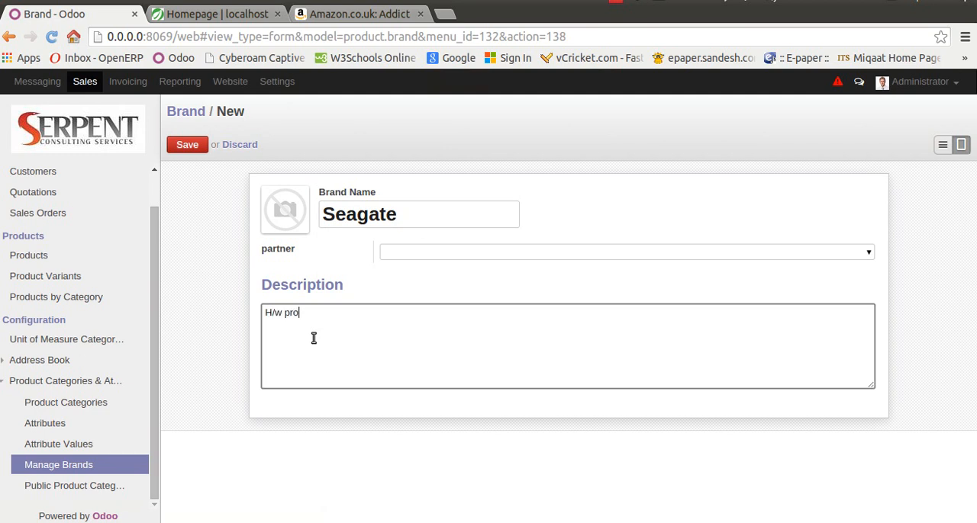
type("vider")
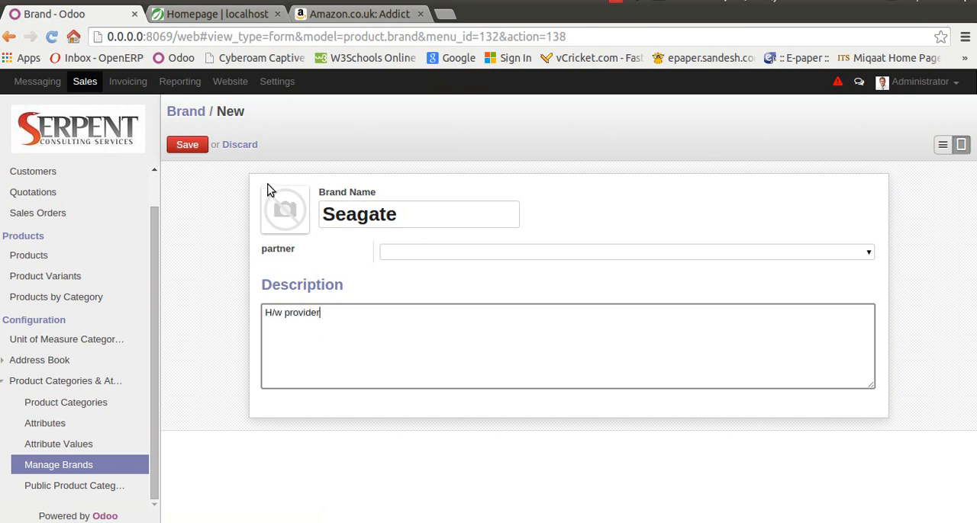
Upload Seagate Logo.jpg as the brand image, save it and head to the Products catalogue
left_click(284, 211)
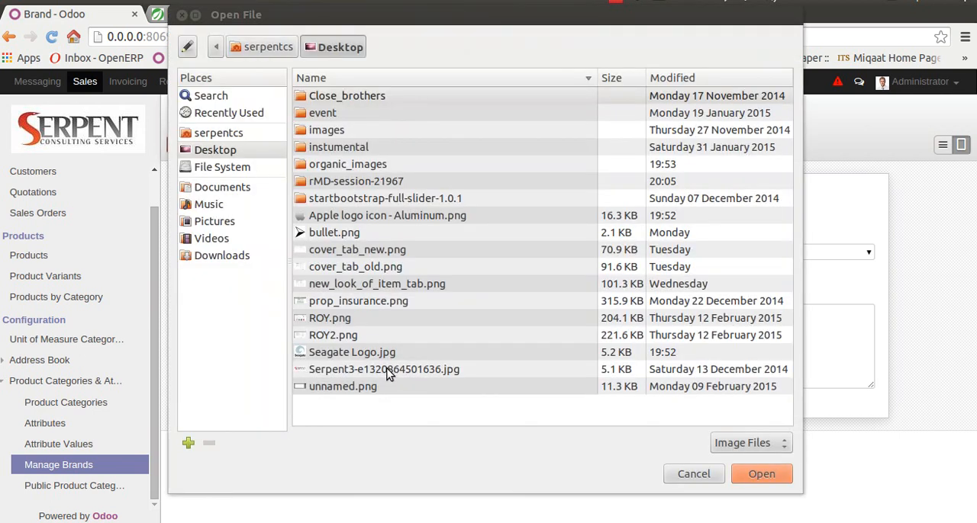
left_click(351, 351)
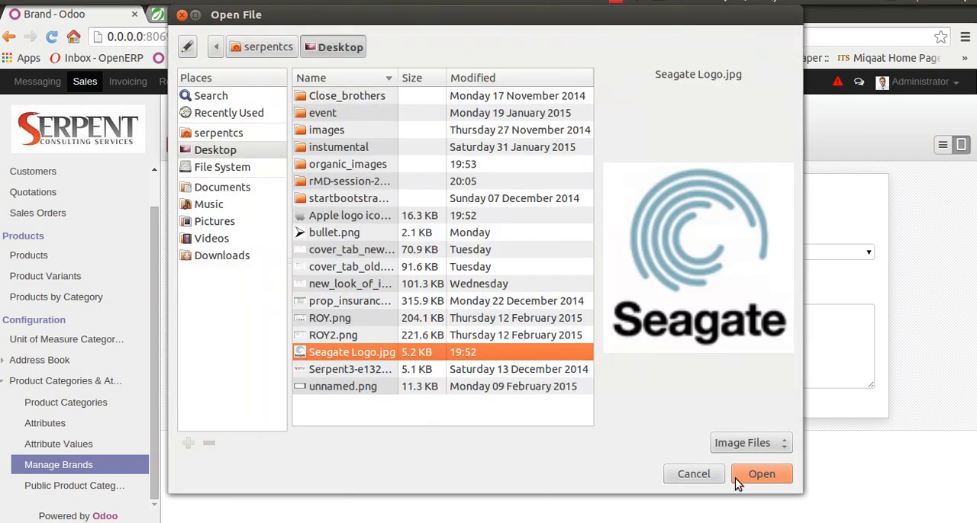
left_click(760, 473)
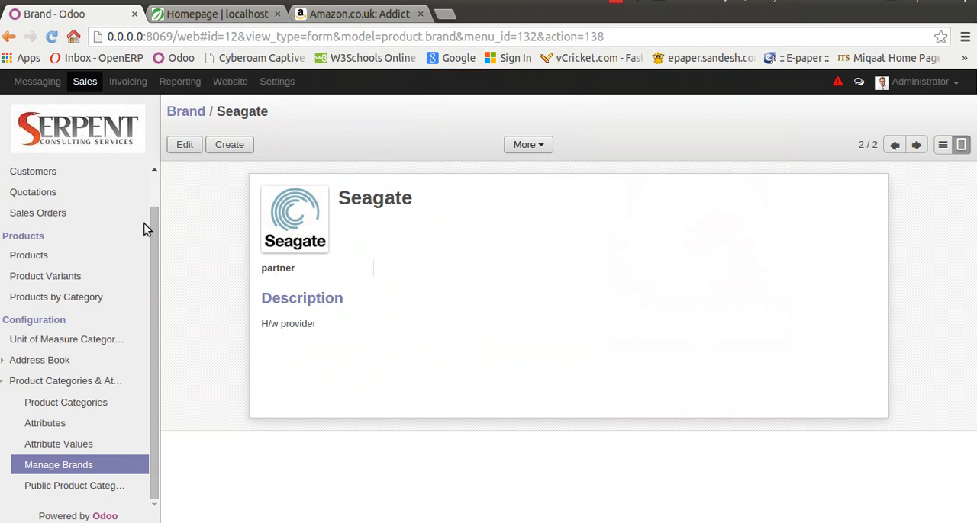
mouse_move(28, 255)
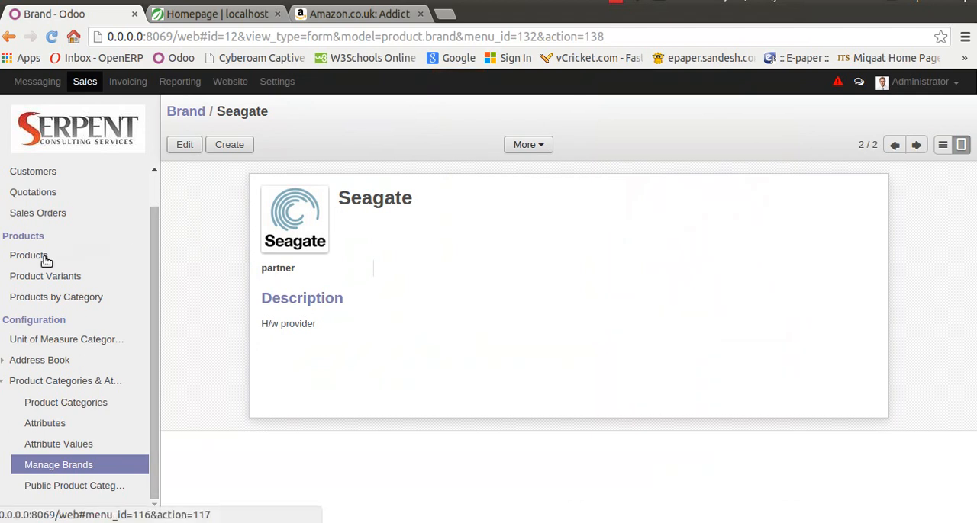
left_click(27, 254)
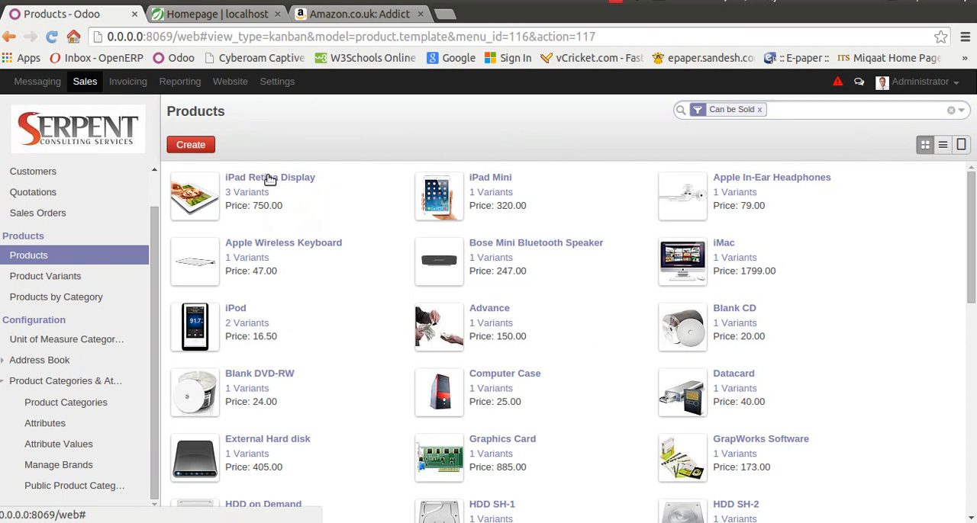
Set Apple as the brand of the iPad Retina Display product and save it
left_click(269, 178)
type("app")
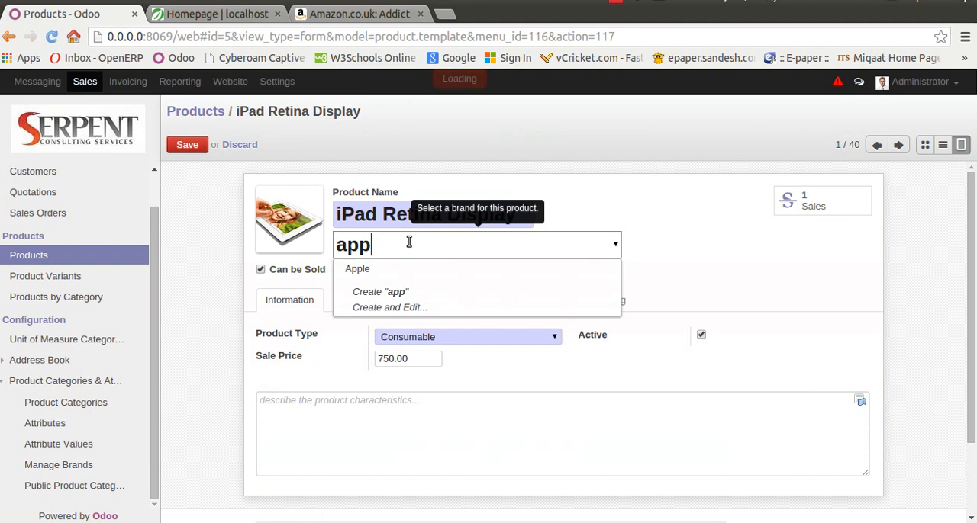
left_click(357, 268)
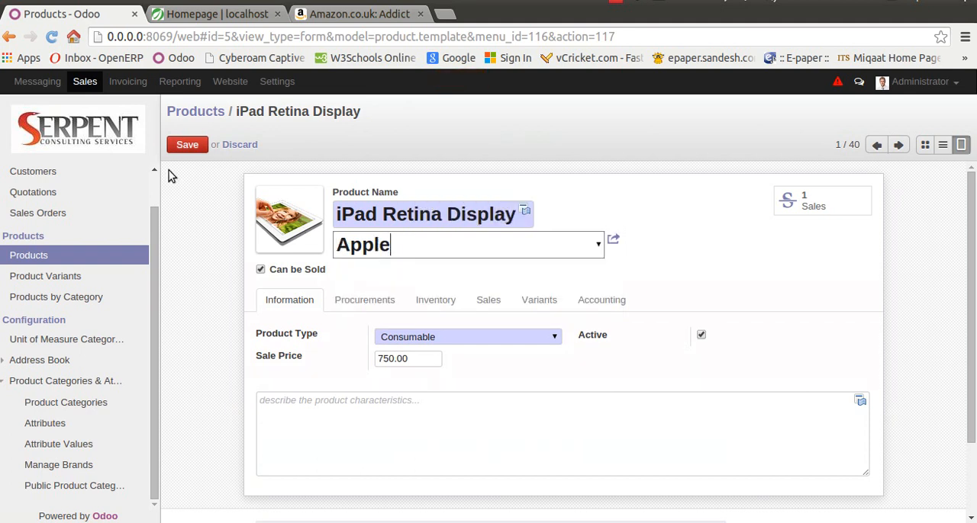
left_click(897, 144)
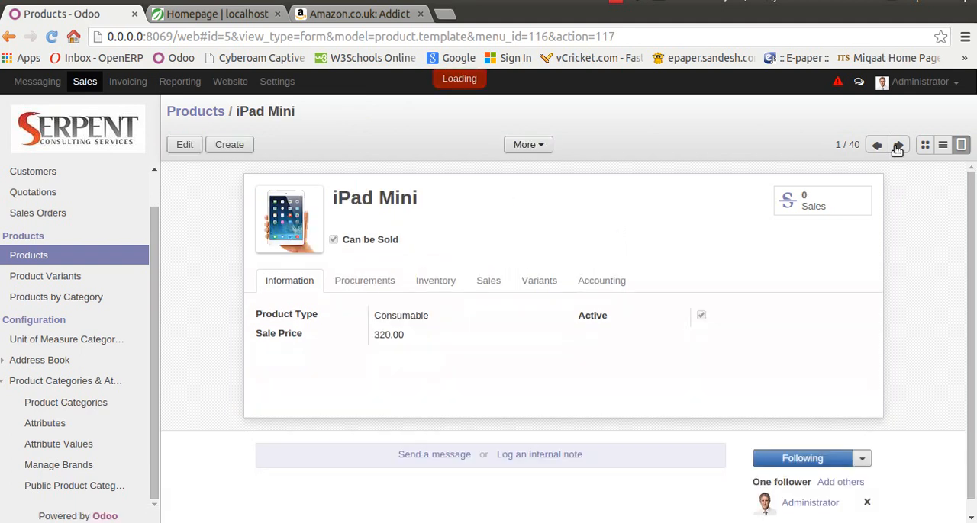
Set Apple as the brand of the iPad Mini product and save it
left_click(898, 144)
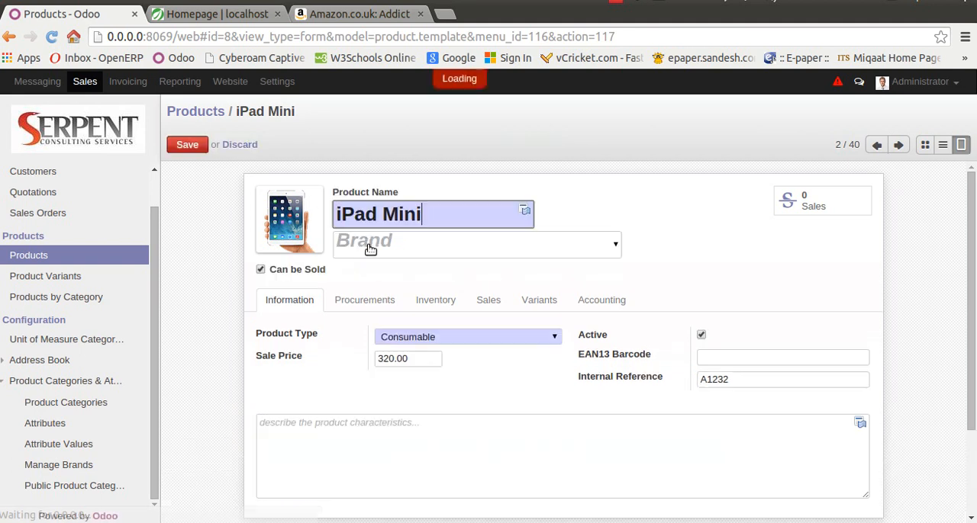
type("app")
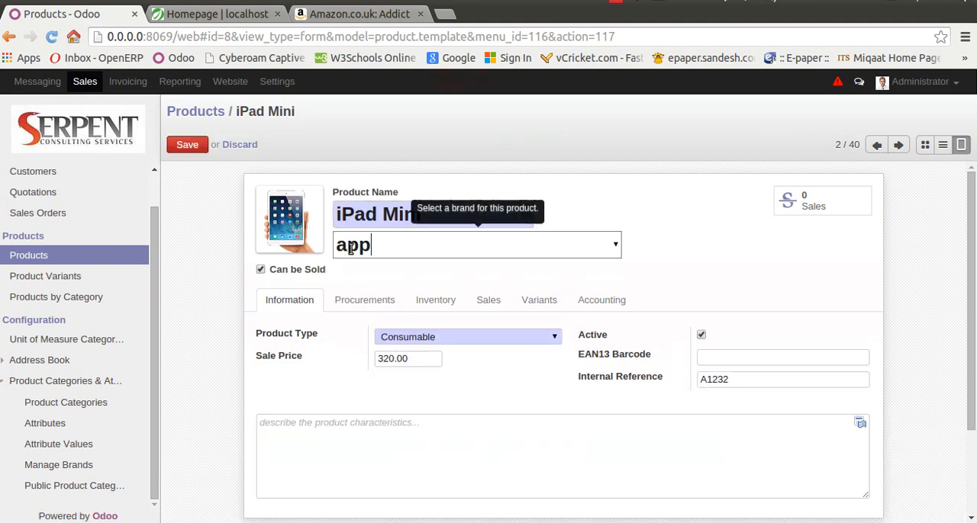
type("Apple")
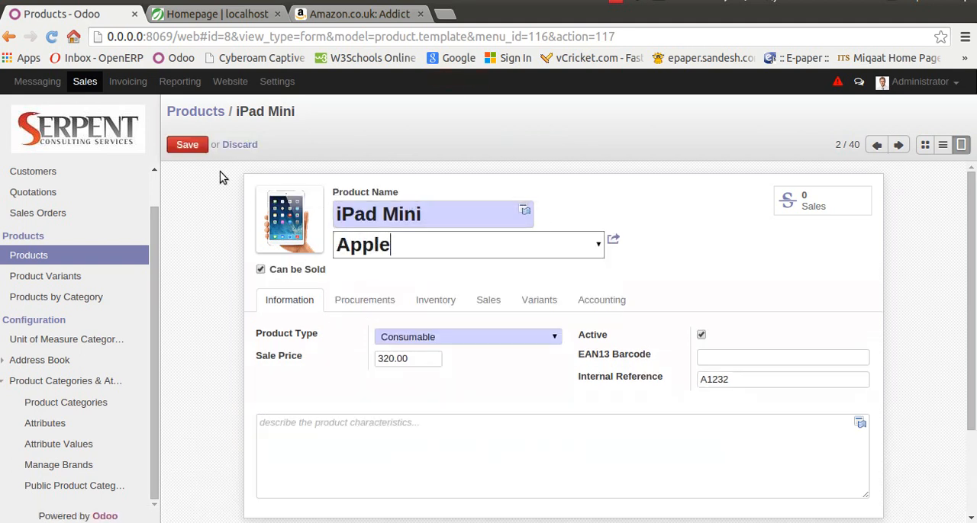
left_click(186, 144)
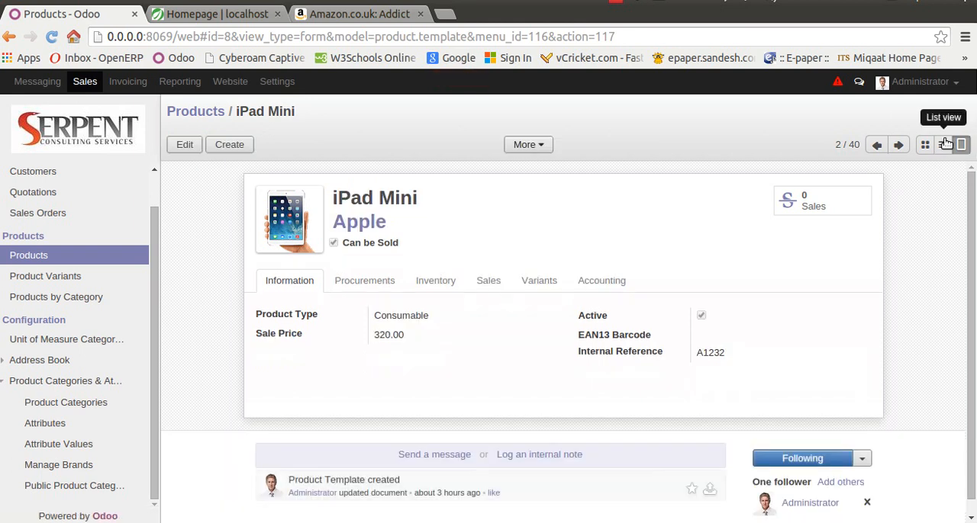
Assign the Seagate brand to Blank CD from the products list
left_click(942, 144)
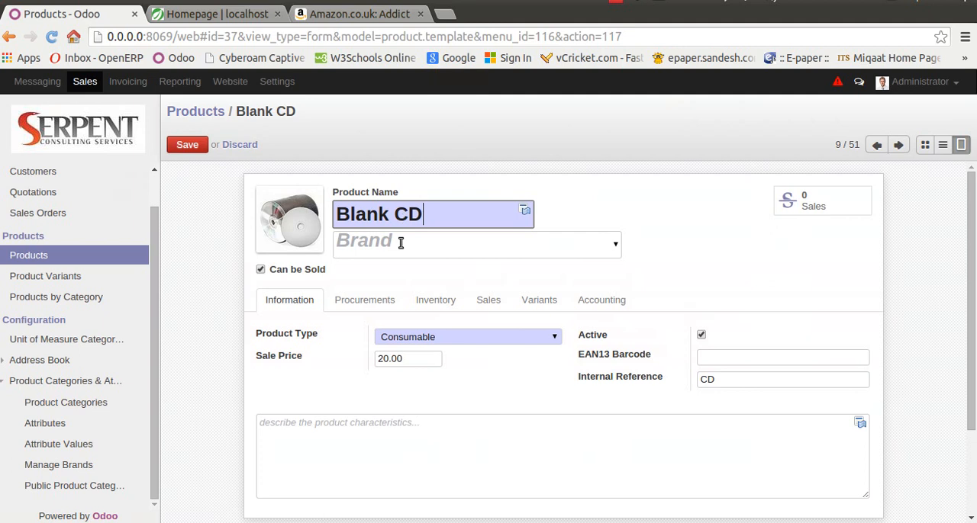
type("se")
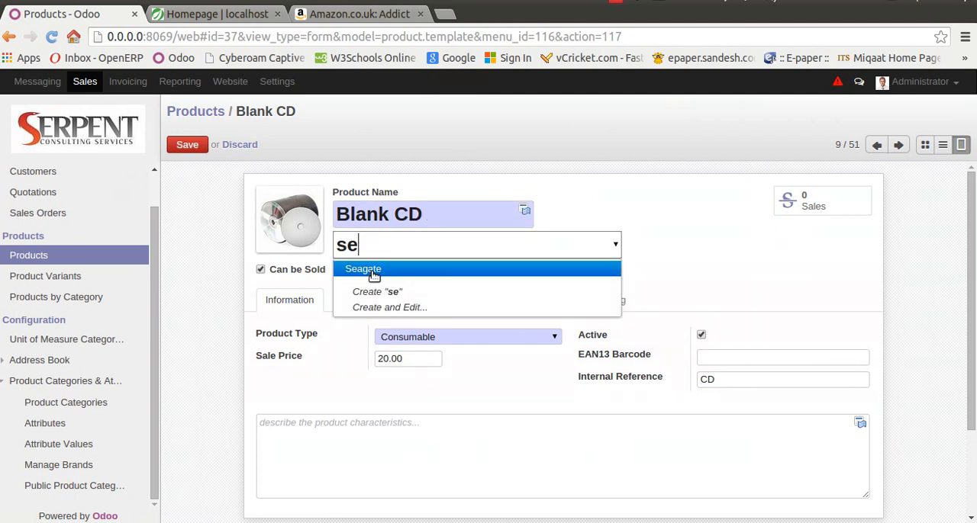
left_click(363, 269)
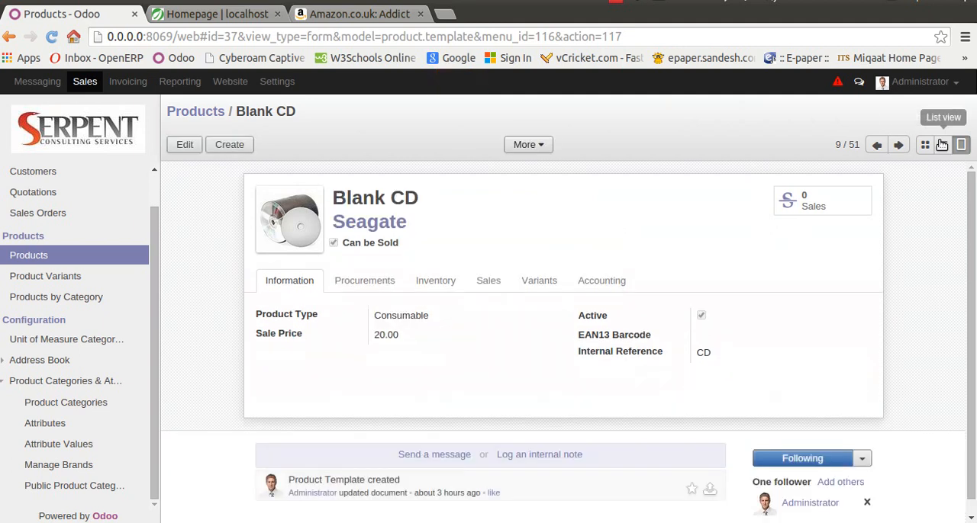
left_click(943, 145)
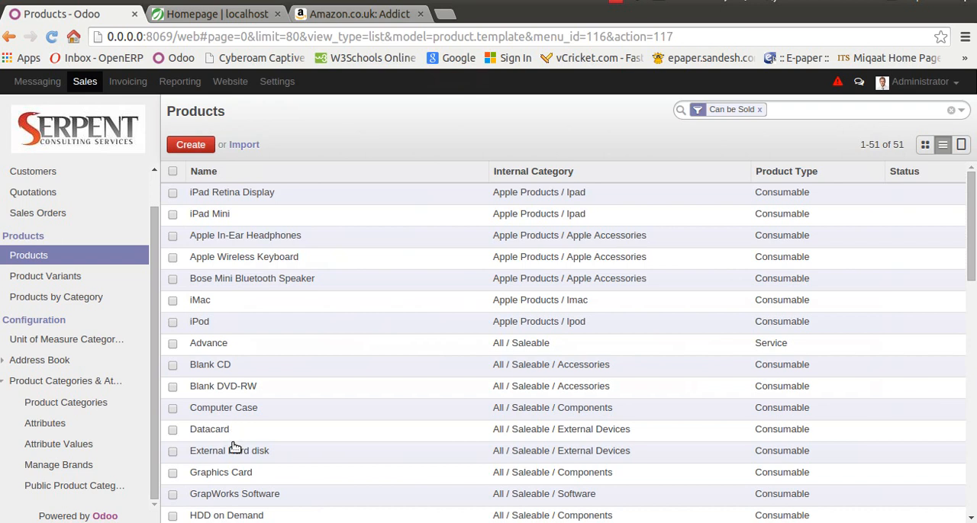
Assign the Seagate brand to External Hard disk, save it and switch to the website
left_click(229, 452)
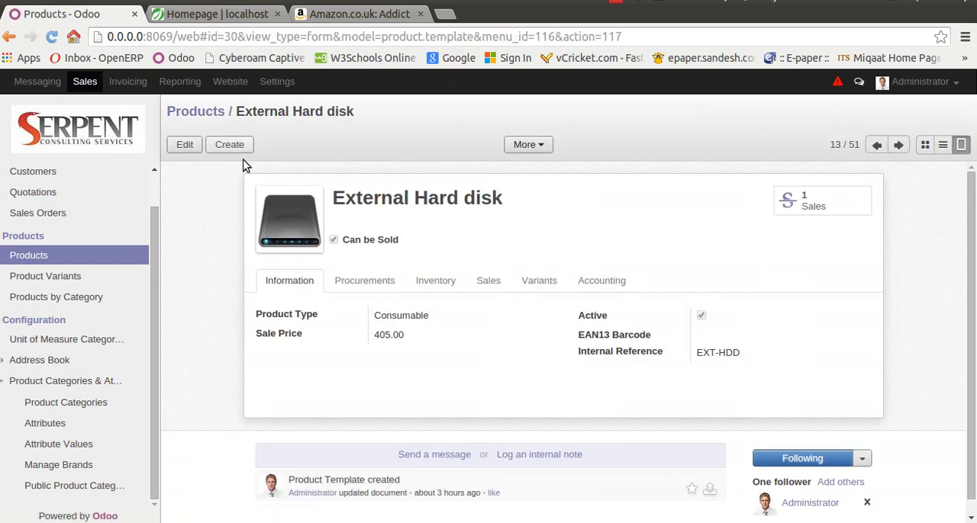
left_click(183, 143)
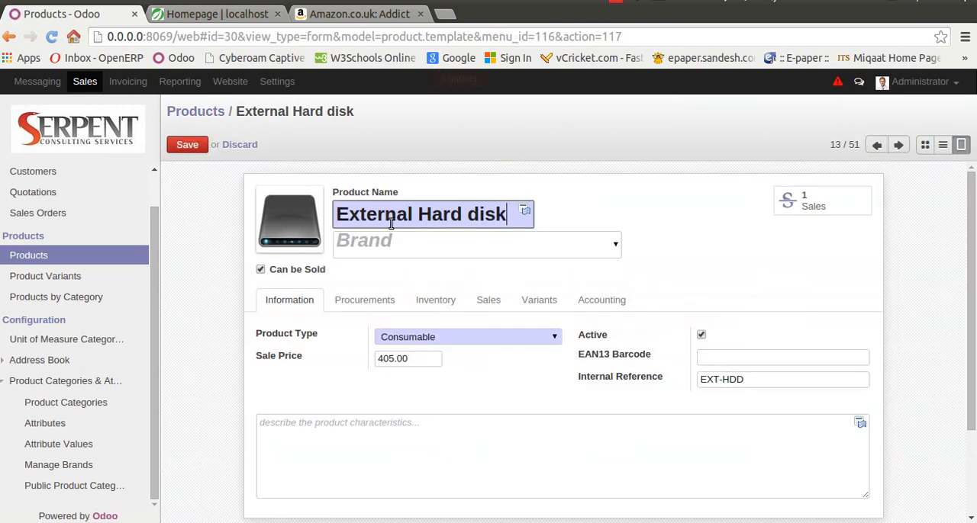
type("se")
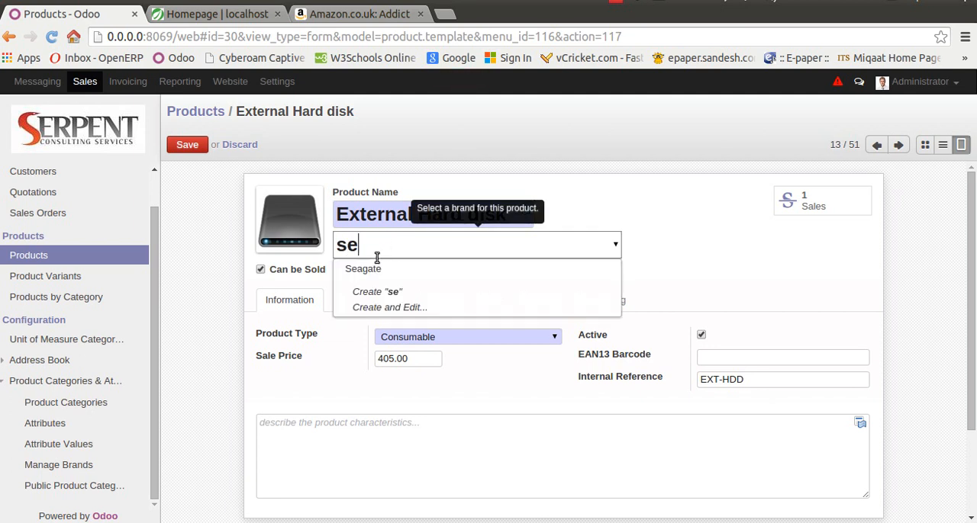
left_click(363, 269)
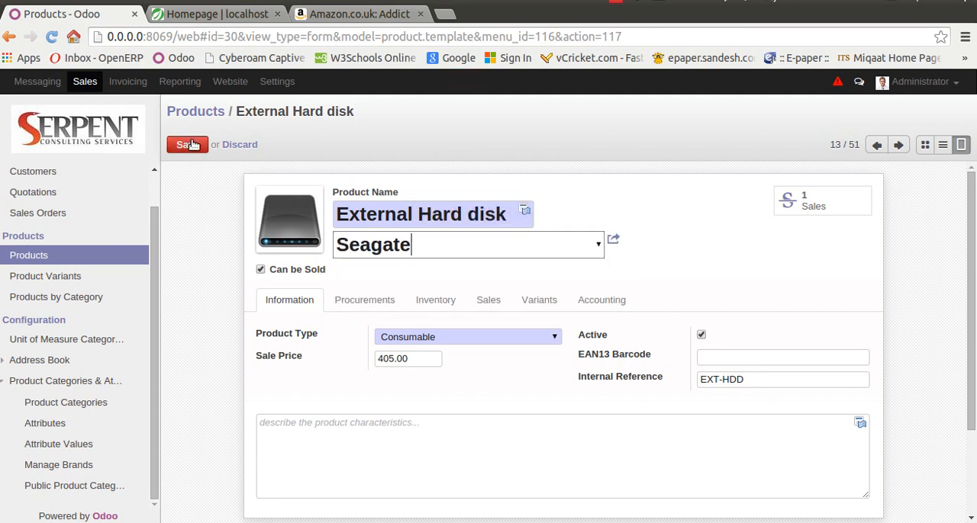
left_click(187, 143)
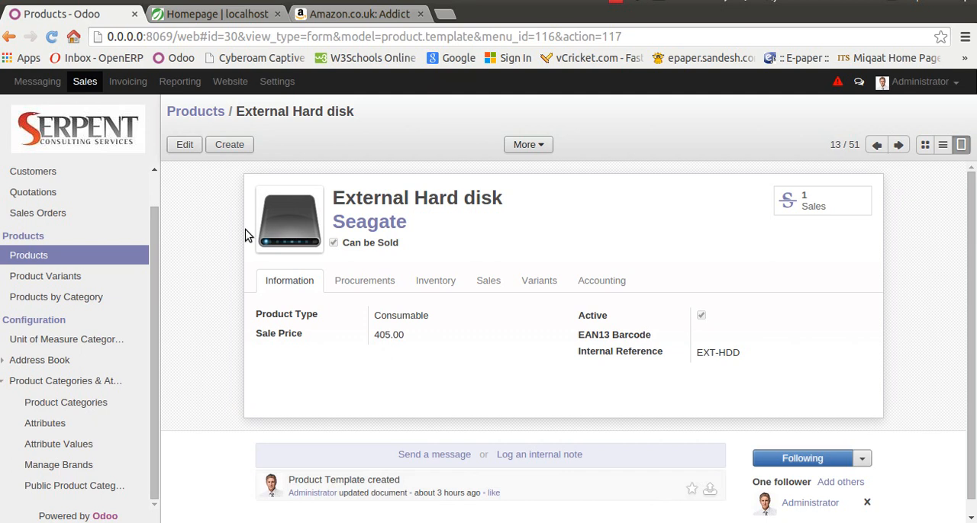
left_click(217, 14)
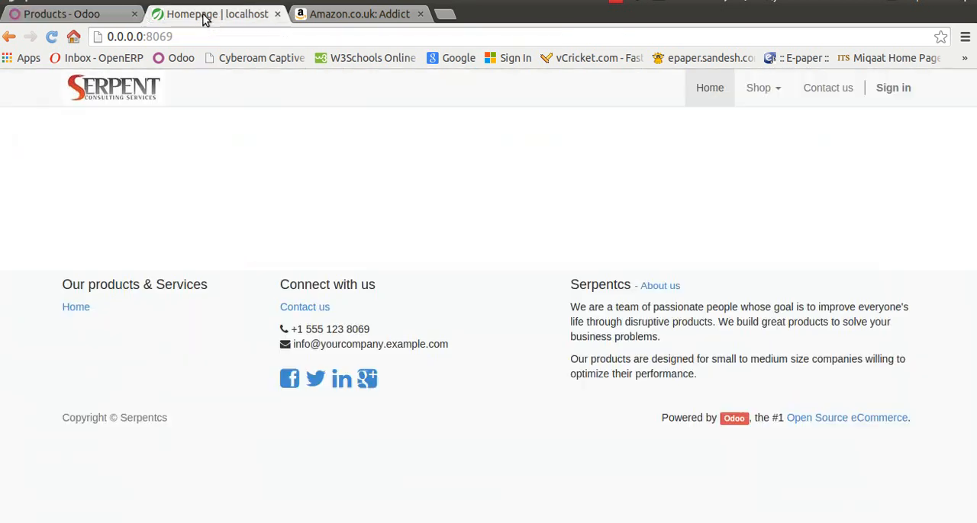
Reach the website's Shop by Brand page showing Apple and Seagate logos with a brand search box
left_click(140, 36)
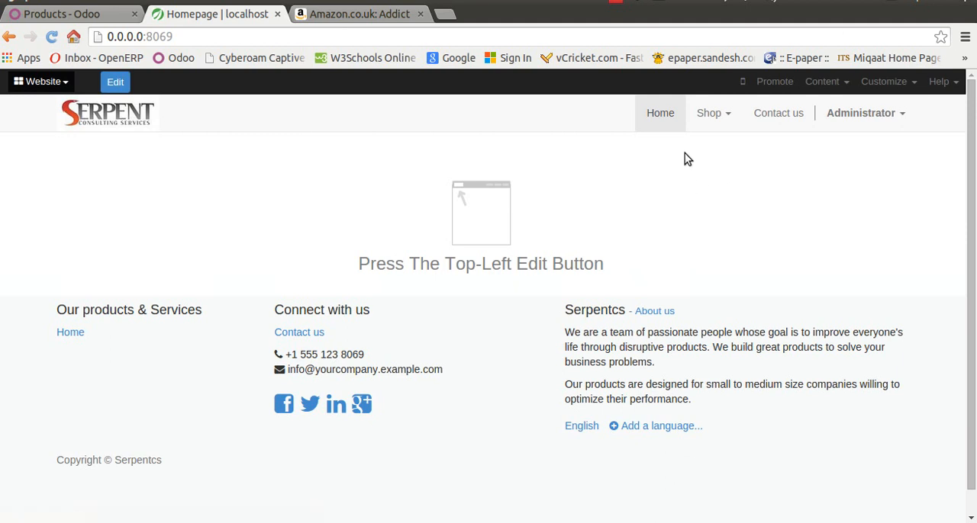
left_click(710, 113)
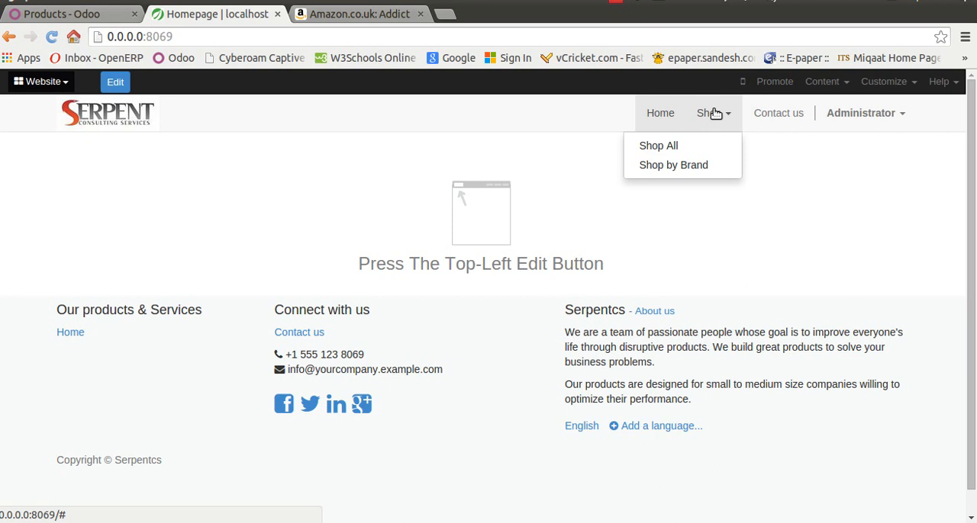
mouse_move(673, 165)
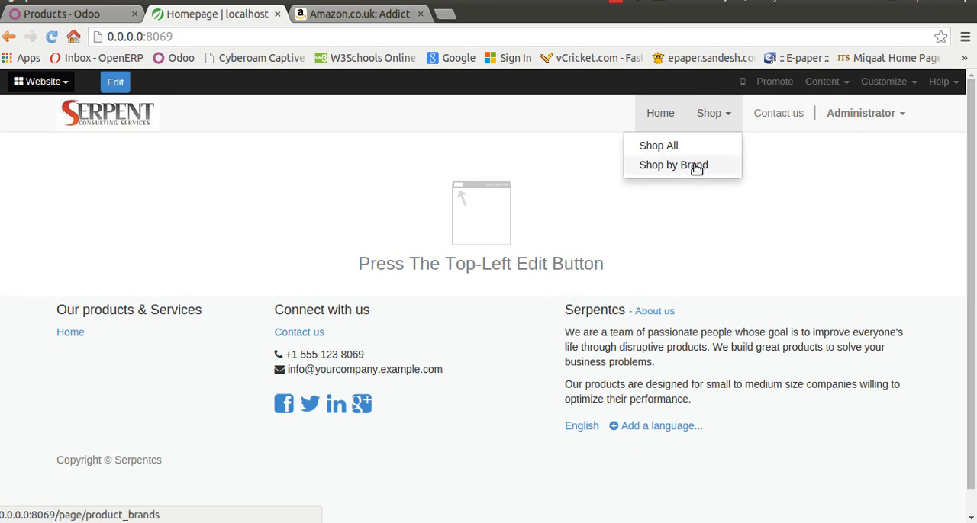
left_click(672, 165)
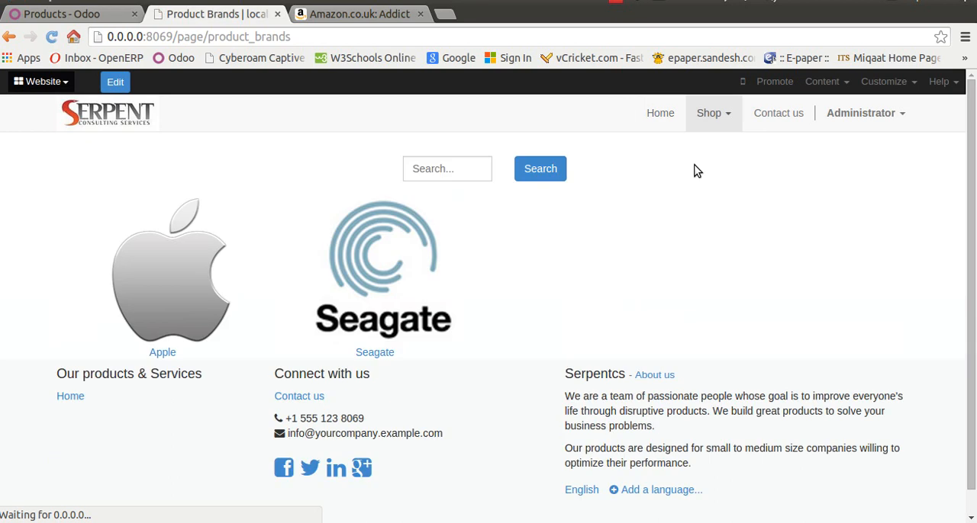
mouse_move(509, 195)
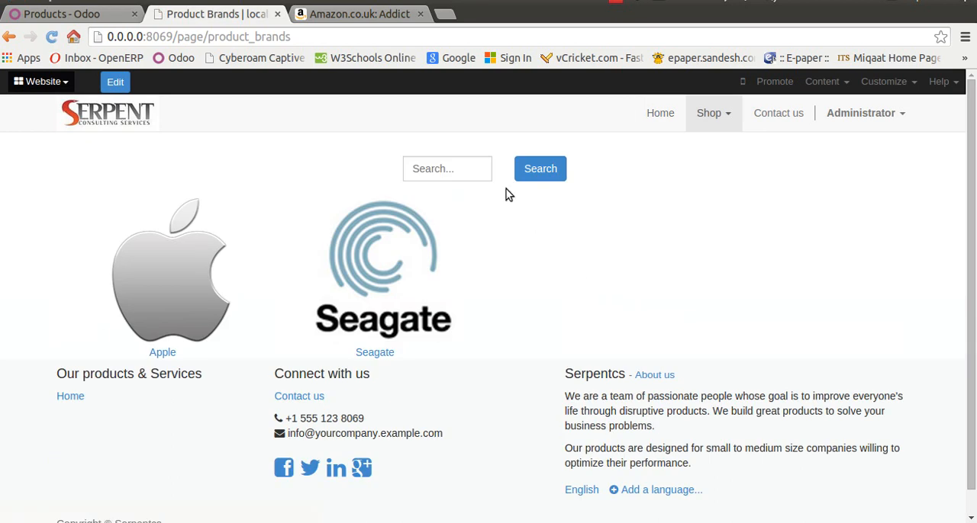
left_click(447, 168)
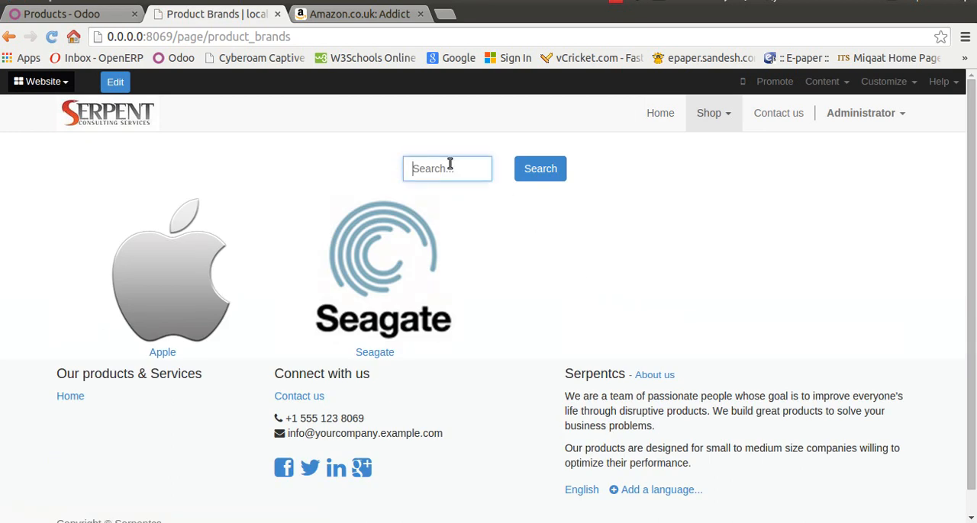
mouse_move(214, 293)
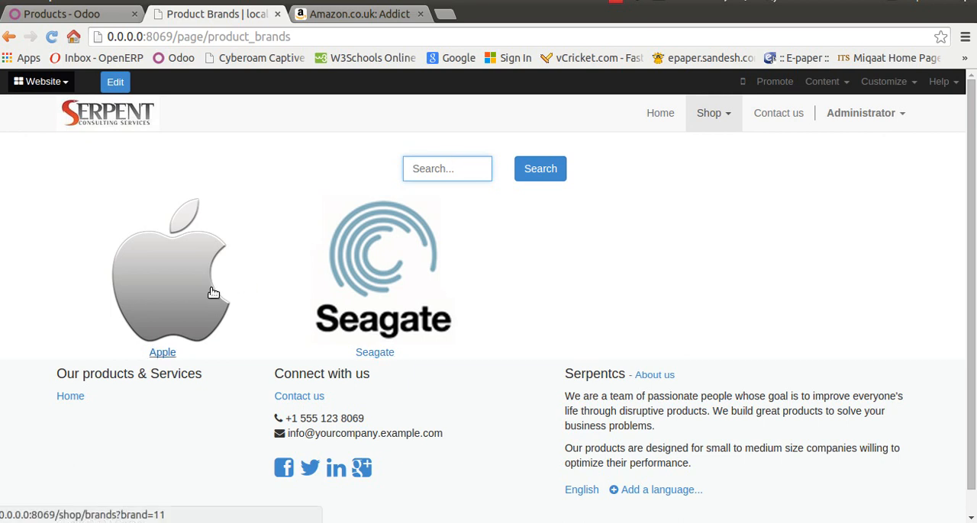
View the Apple brand's products on the website and open the iPad Mini page
left_click(171, 272)
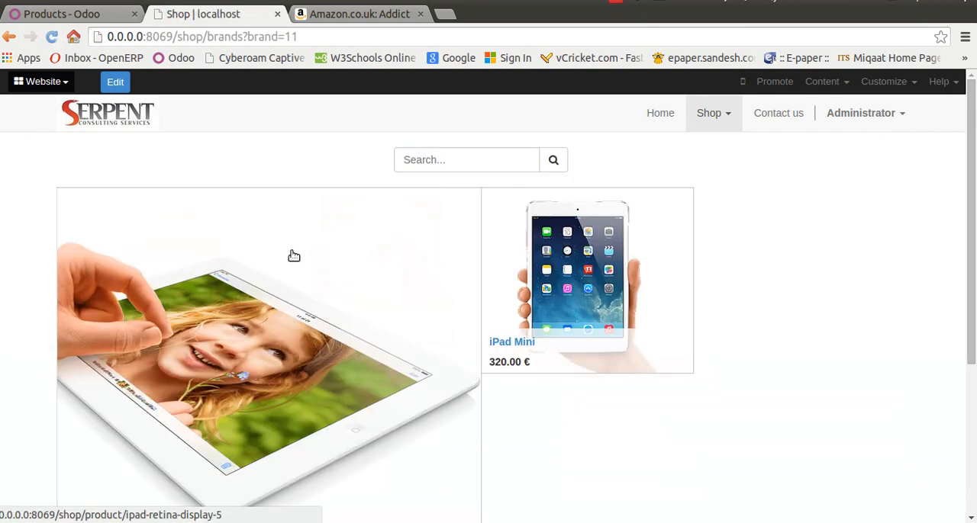
left_click(577, 281)
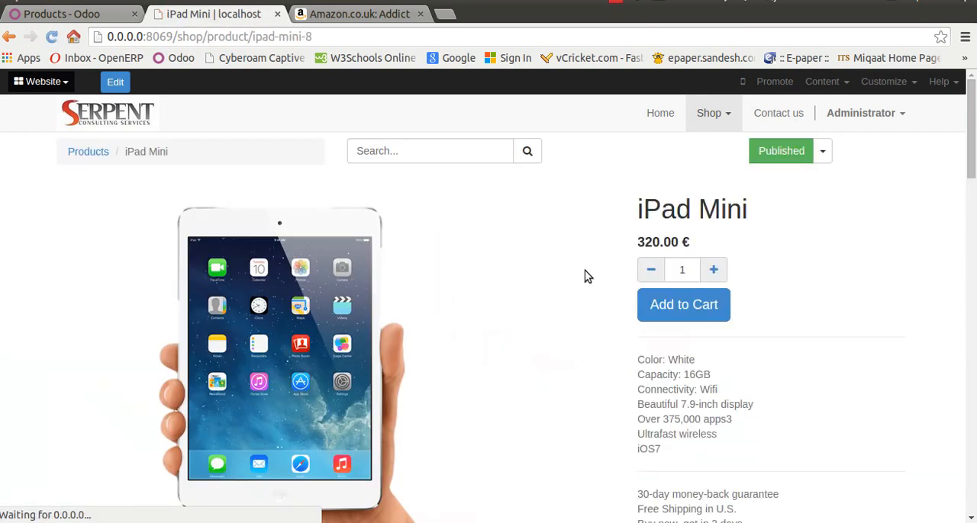
mouse_move(821, 150)
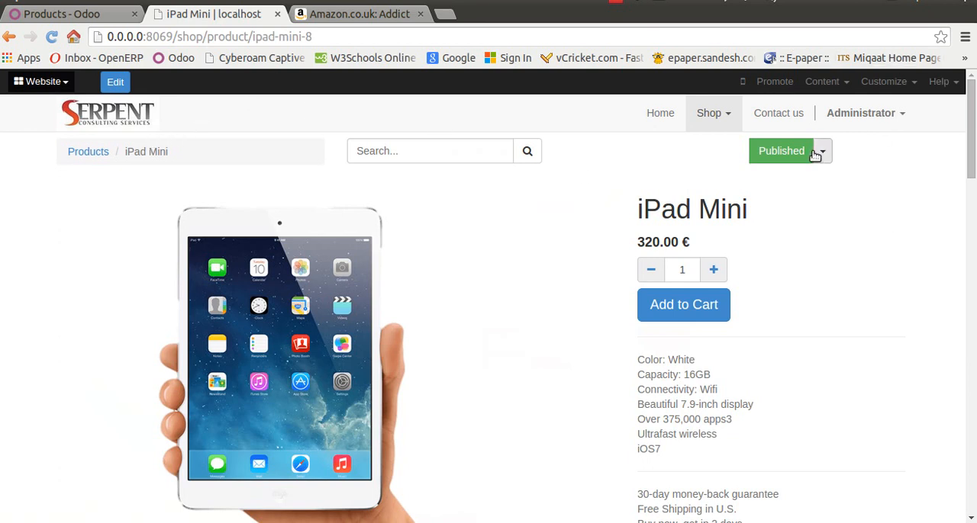
left_click(708, 113)
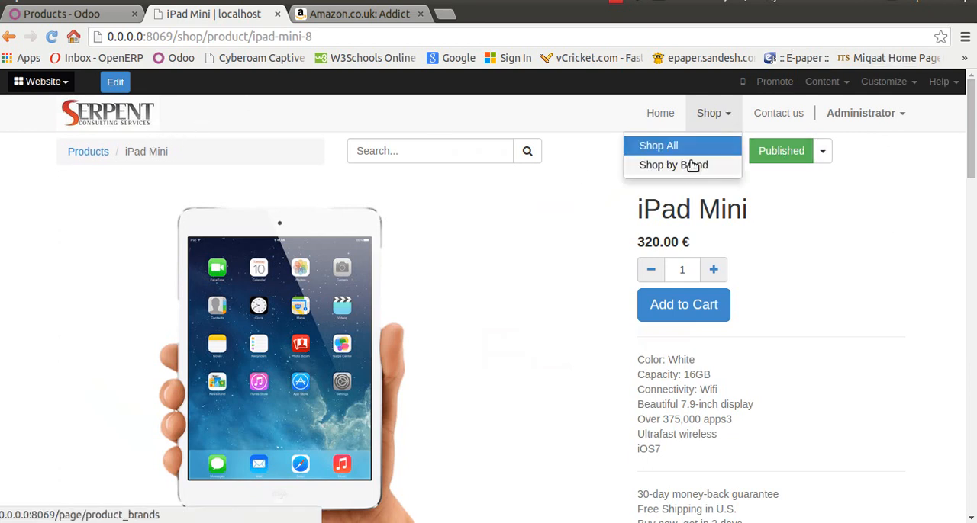
View the Seagate brand page listing Blank CD and External Hard disk
left_click(673, 165)
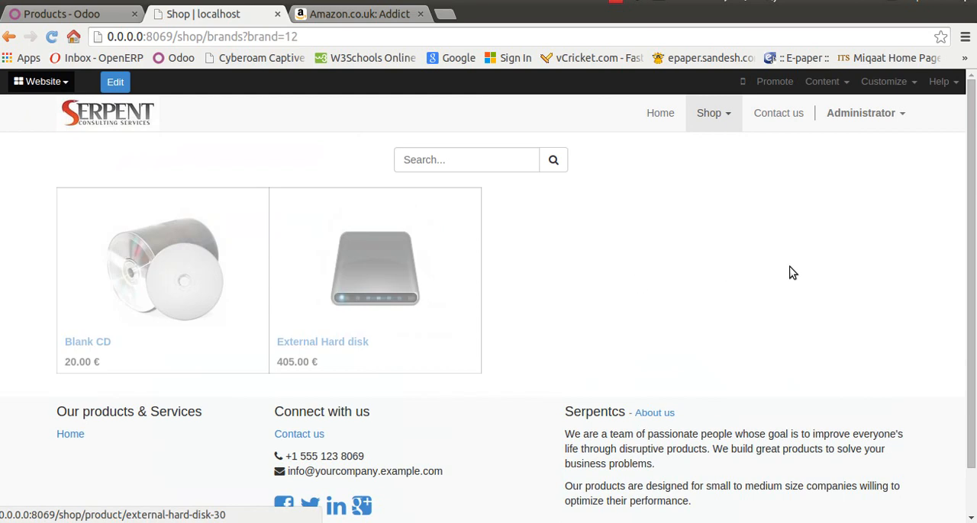
scroll("down", 3)
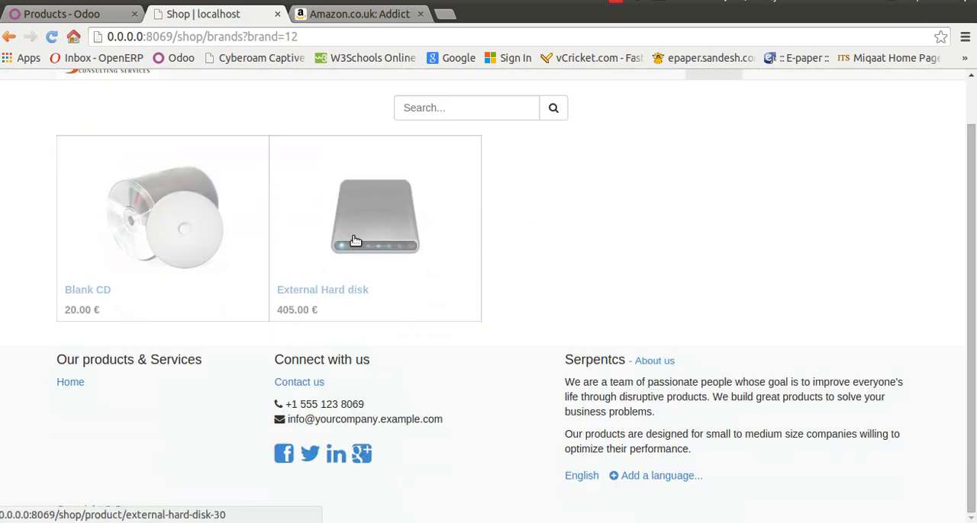
scroll("up", 3)
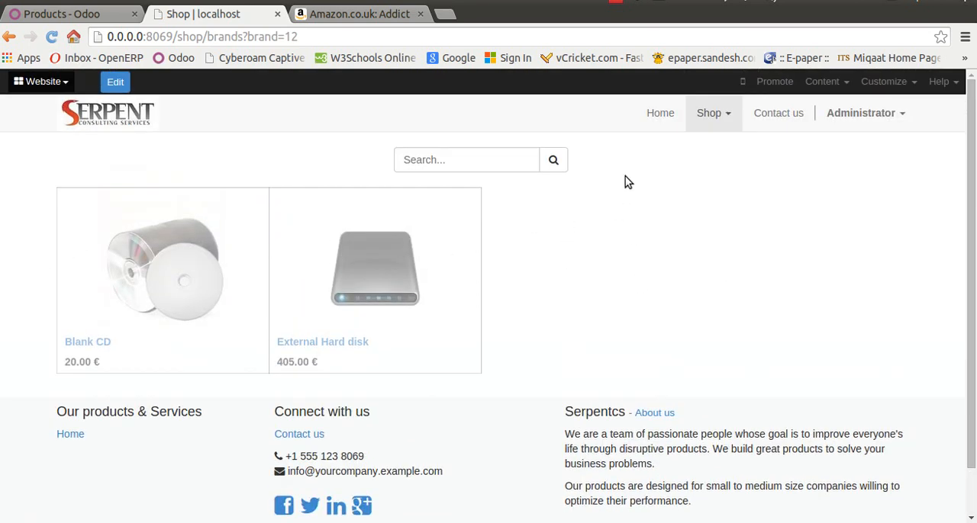
mouse_move(629, 165)
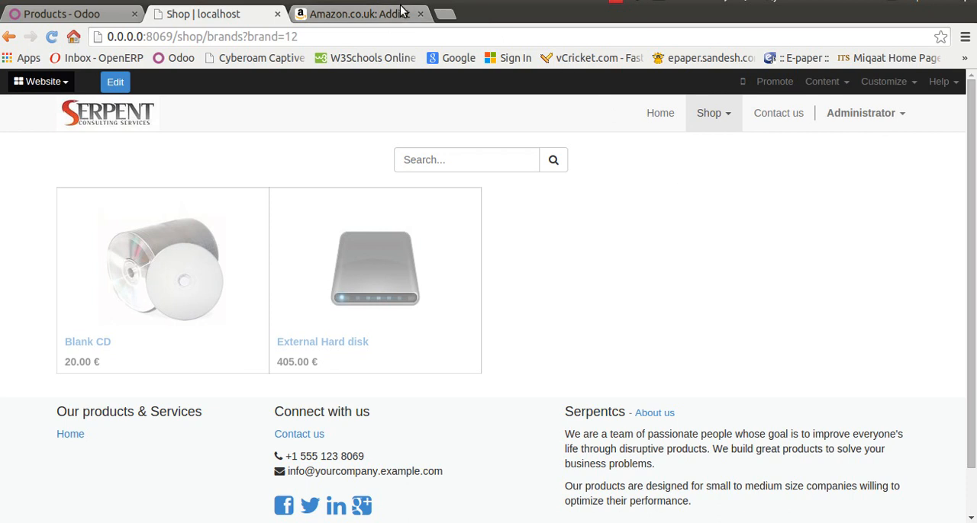
left_click(354, 14)
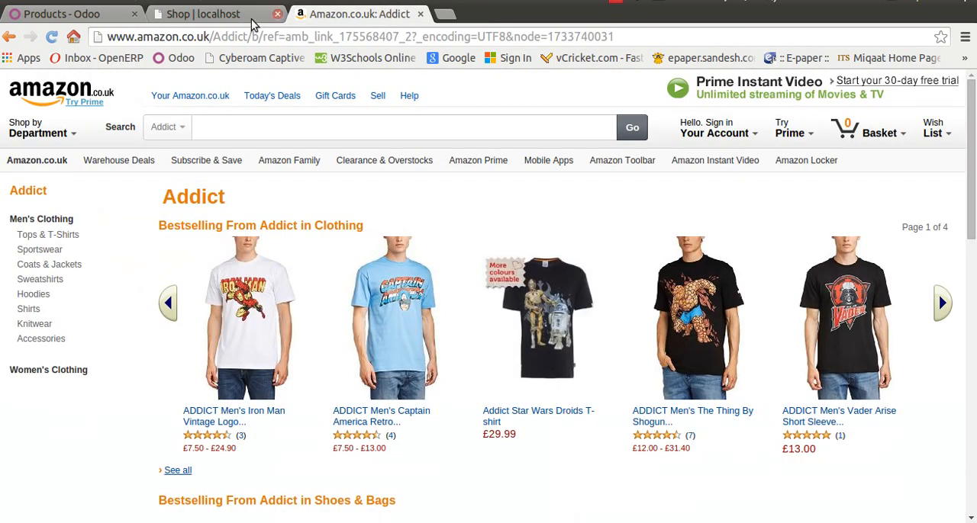
left_click(200, 13)
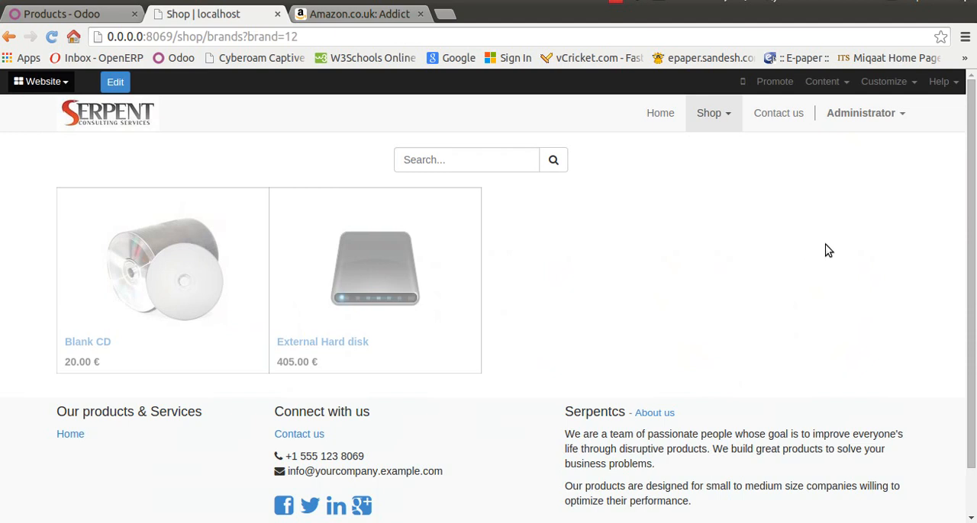
mouse_move(884, 226)
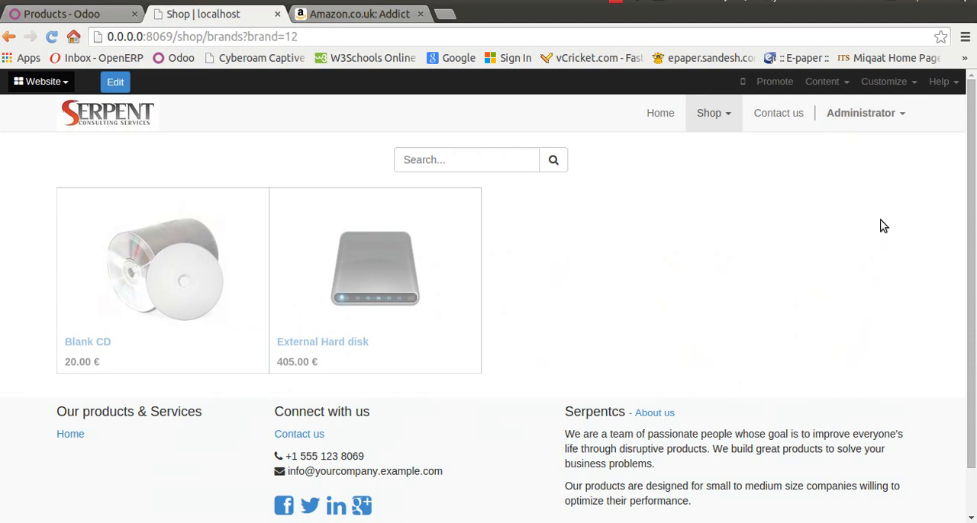
mouse_move(624, 11)
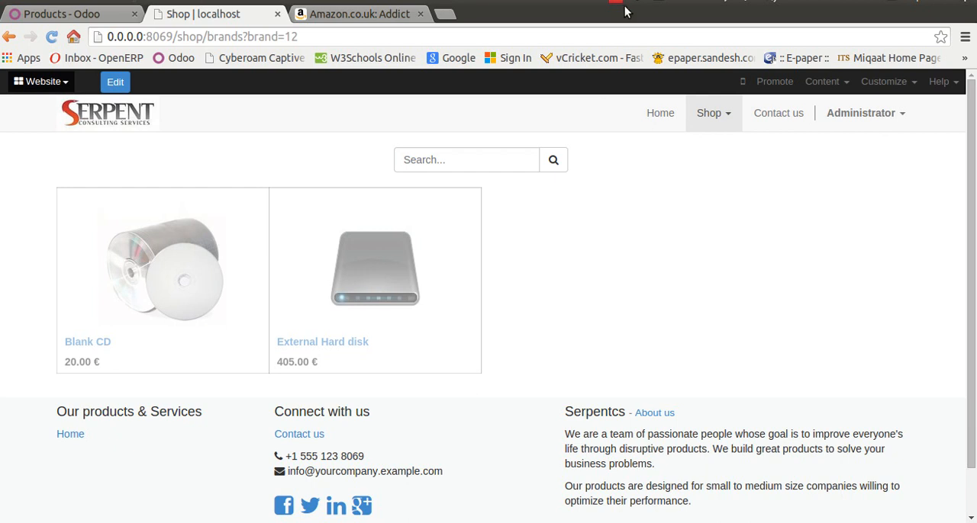